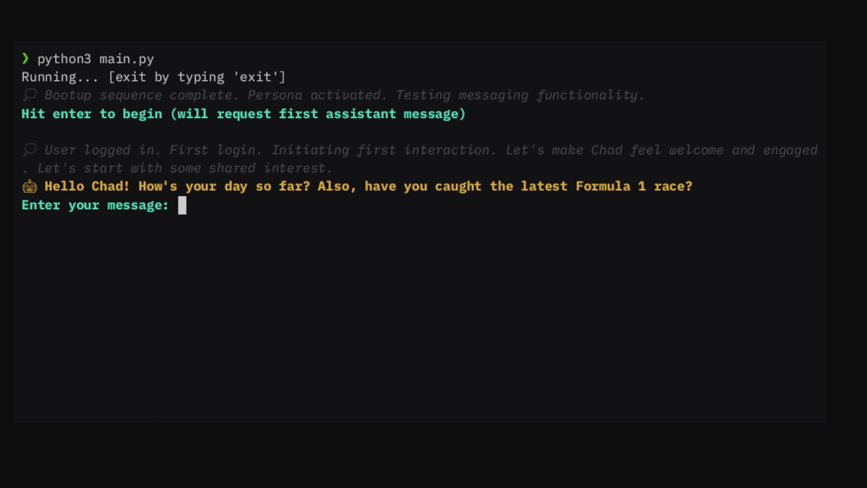
Step: Scroll through the MemGPT README down to the perpetual chatbot demo where the bot learns the name Brad
{"action": "type", "text": "My name is Brad,"}
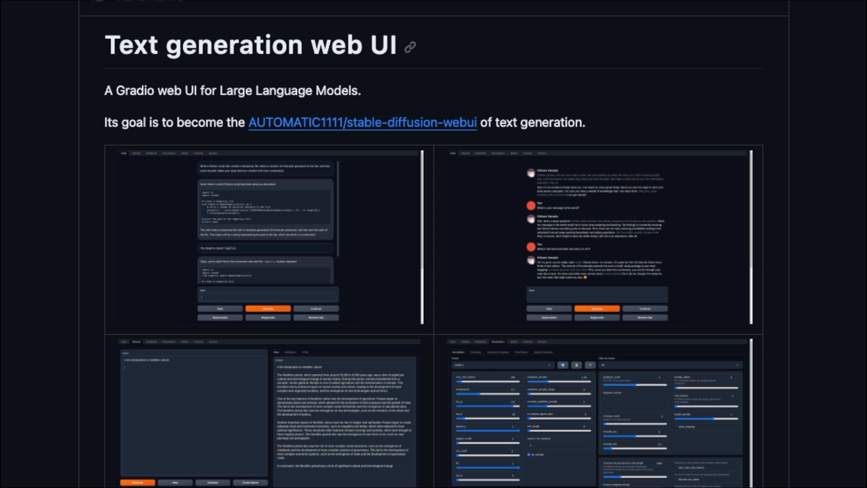
{"action": "scroll", "scroll_direction": "down", "scroll_amount": 3}
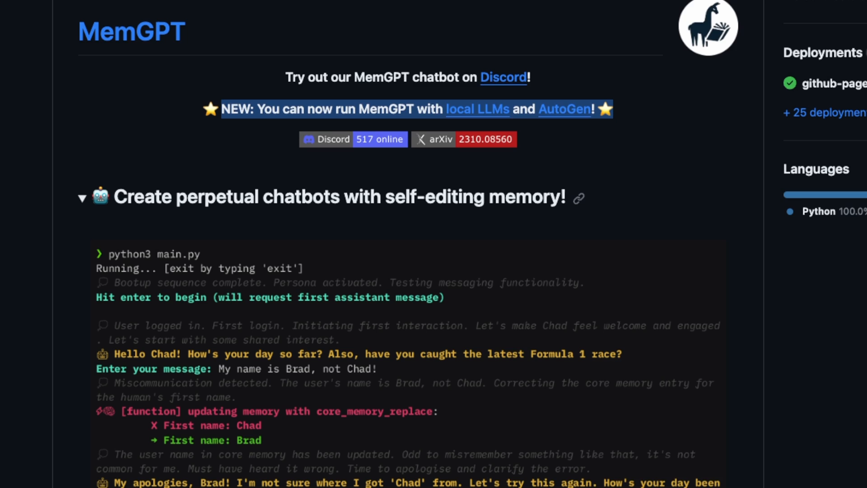
{"action": "scroll", "scroll_direction": "down", "scroll_amount": 3}
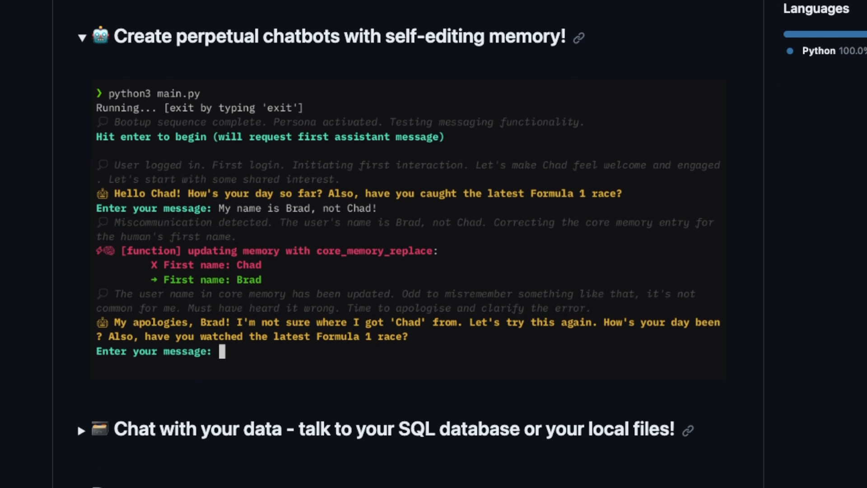
{"action": "scroll", "scroll_direction": "down", "scroll_amount": 3}
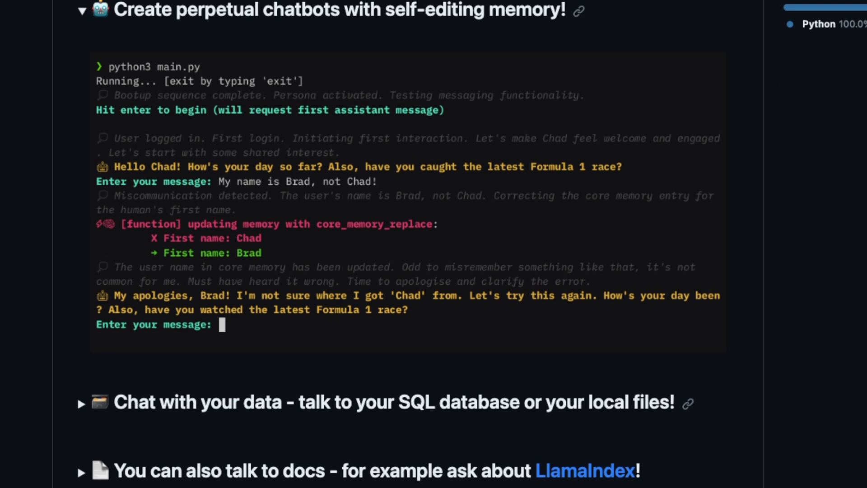
{"action": "scroll", "scroll_direction": "down", "scroll_amount": 3}
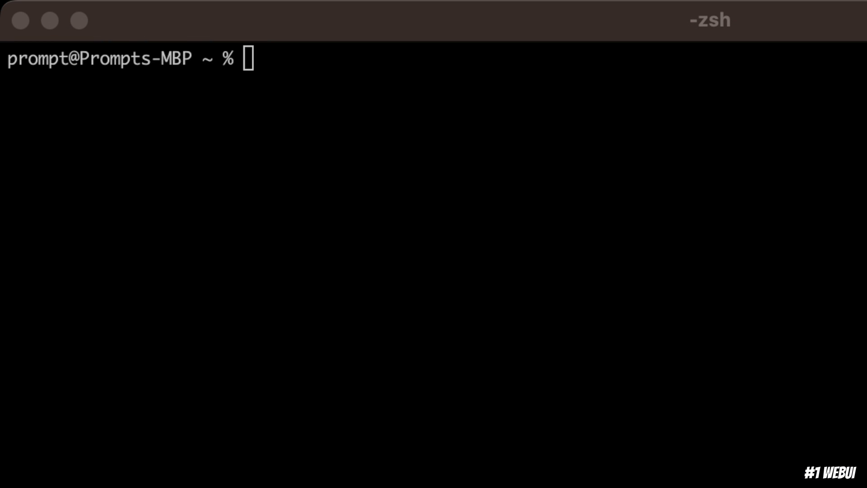
Step: Enter 'conda create -n text python=3.11' at the zsh prompt and highlight 'conda create'
{"action": "type", "text": "conda create -n text python=3.11"}
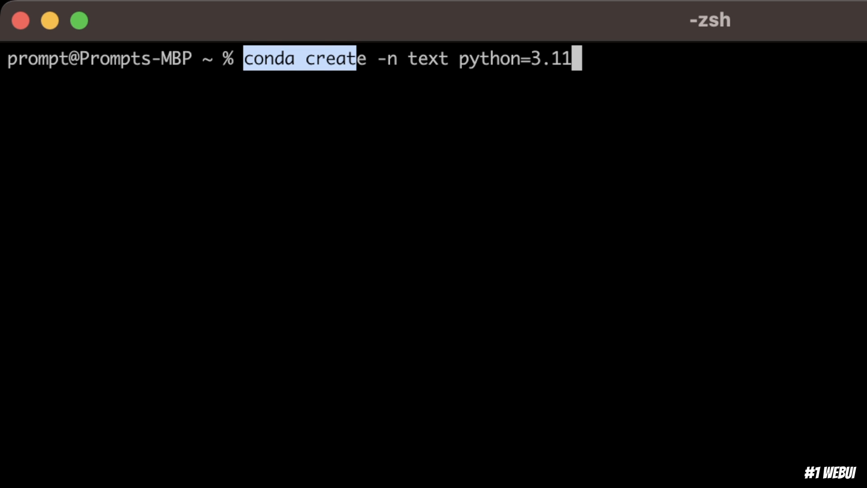
{"action": "double_click", "coordinate": [428, 59]}
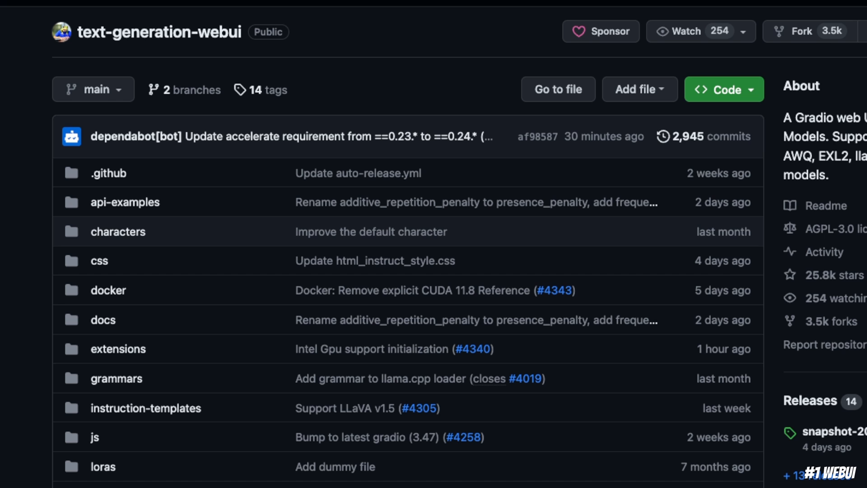
{"action": "mouse_move", "coordinate": [778, 102]}
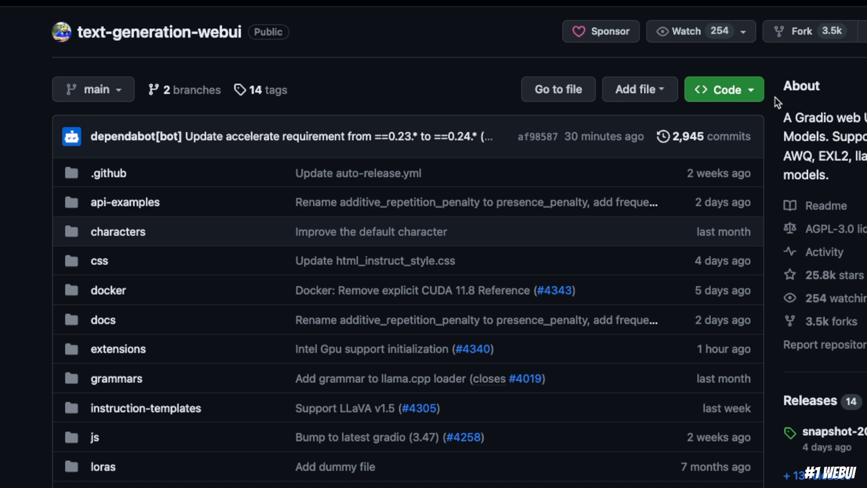
Step: Get the clone URL of the text-generation-webui repository from its Code button
{"action": "left_click", "coordinate": [724, 90]}
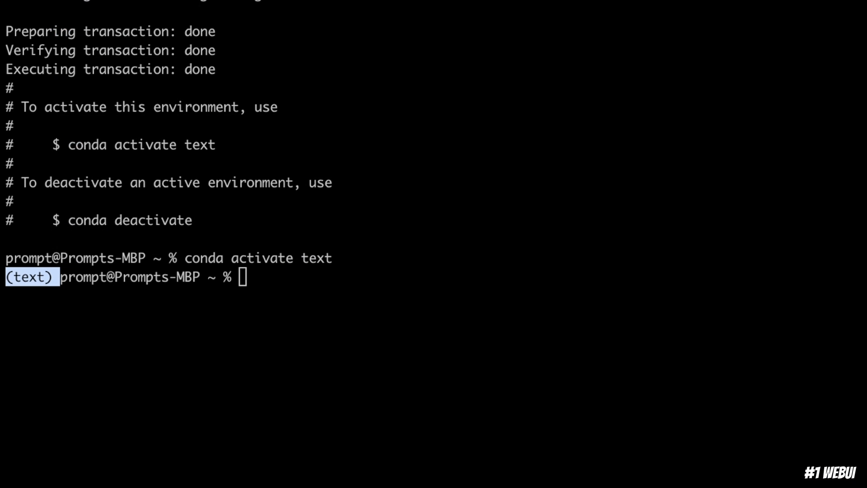
Step: Clone text-generation-webui into a textgen folder and move the shell into it
{"action": "type", "text": "git clone https://github.com/oobabooga/text-generation-webui.git"}
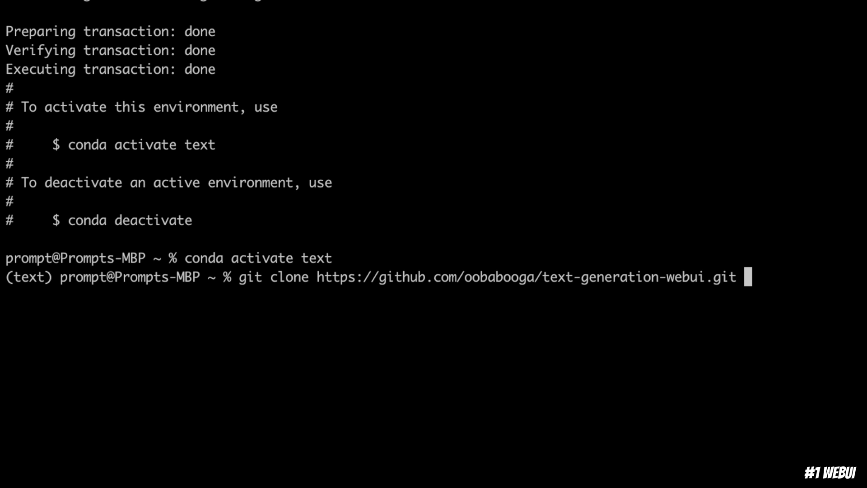
{"action": "type", "text": "textg"}
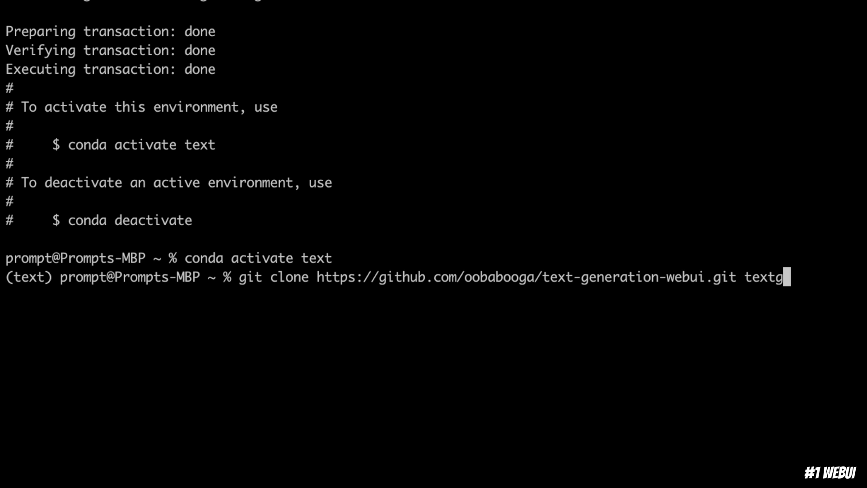
{"action": "key", "text": "Return"}
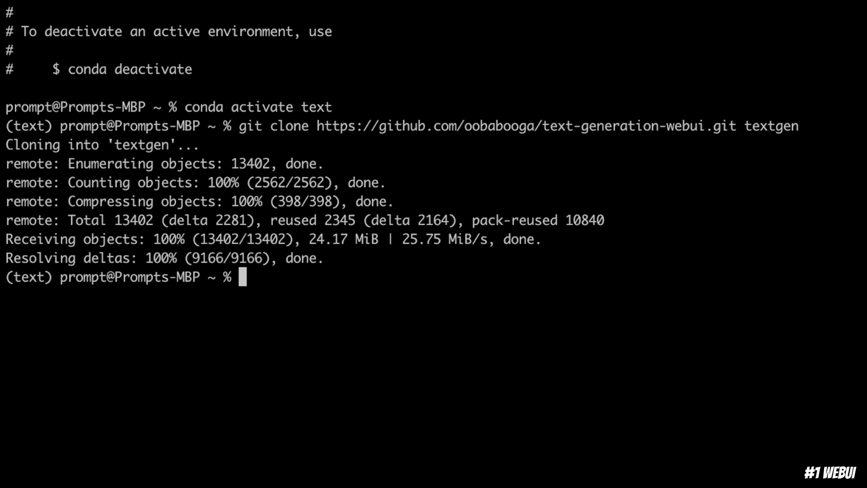
{"action": "type", "text": "cd"}
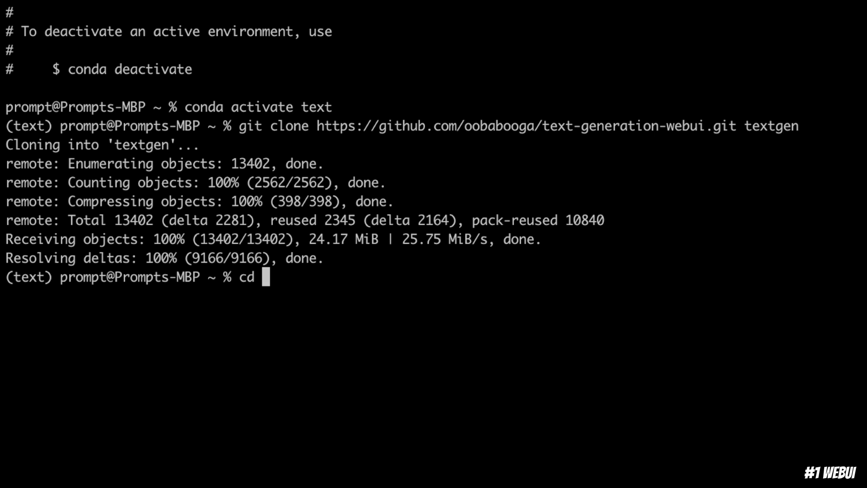
{"action": "type", "text": "textgen/"}
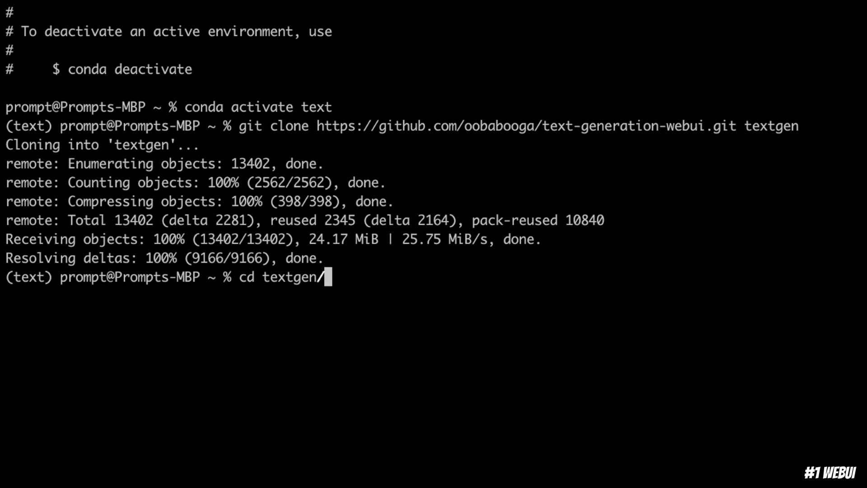
{"action": "key", "text": "Return"}
{"action": "type", "text": "ls"}
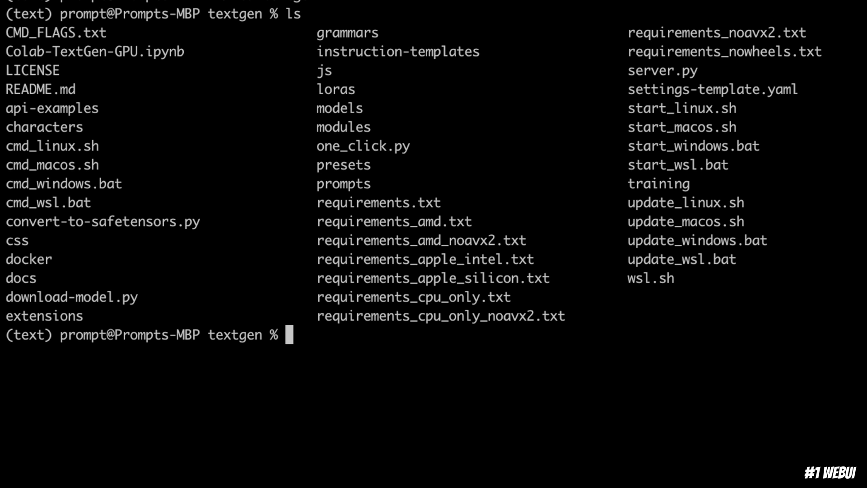
Step: Install the dependencies with 'pip install -r requirements_apple_silicon.txt'
{"action": "double_click", "coordinate": [358, 277]}
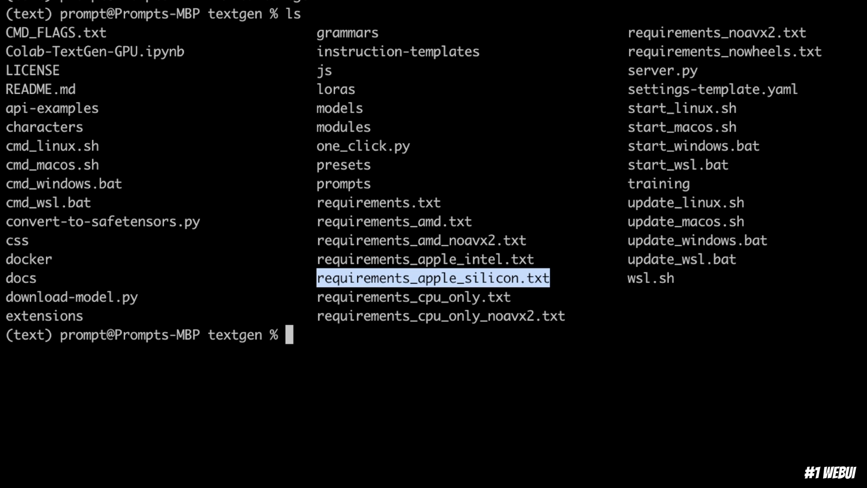
{"action": "type", "text": "pip install -r requirements_apple_silicon.txt"}
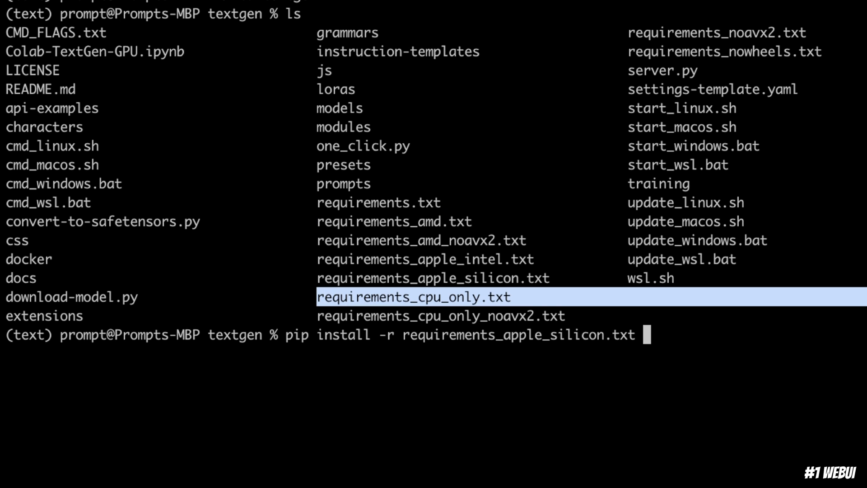
{"action": "key", "text": "Return"}
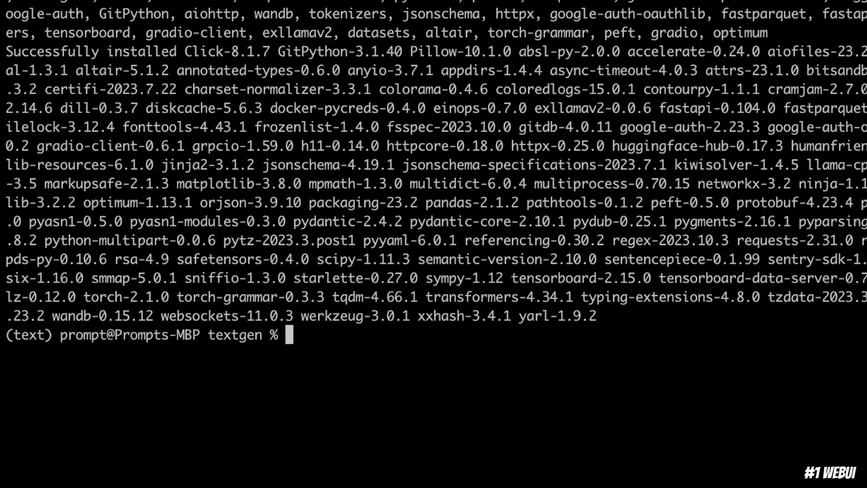
Step: Launch the web UI server with 'python server.py' from the textgen folder
{"action": "type", "text": "py"}
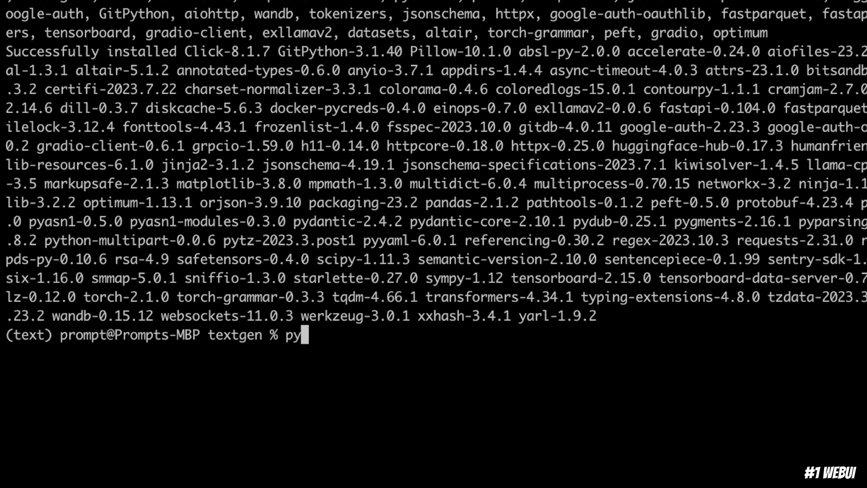
{"action": "type", "text": "thon"}
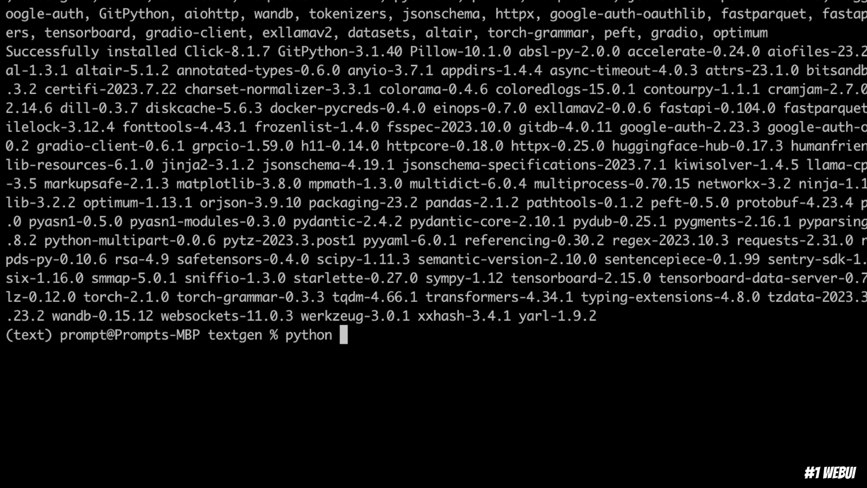
{"action": "type", "text": "server.py"}
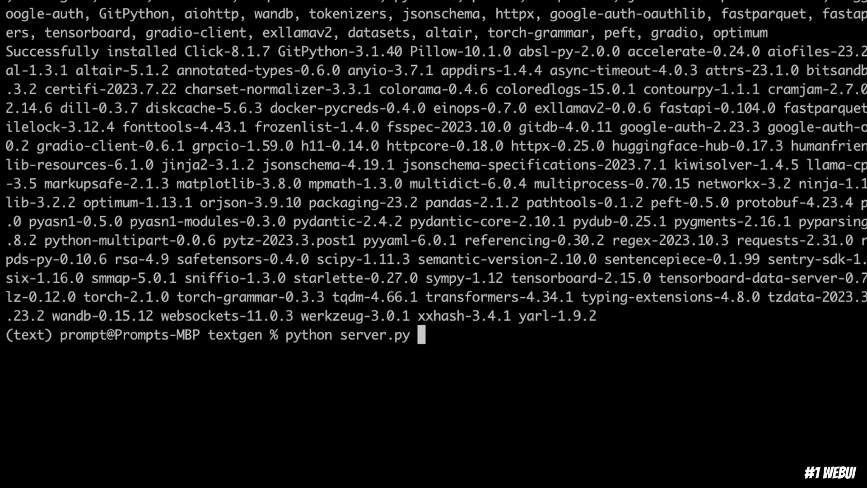
{"action": "key", "text": "Return"}
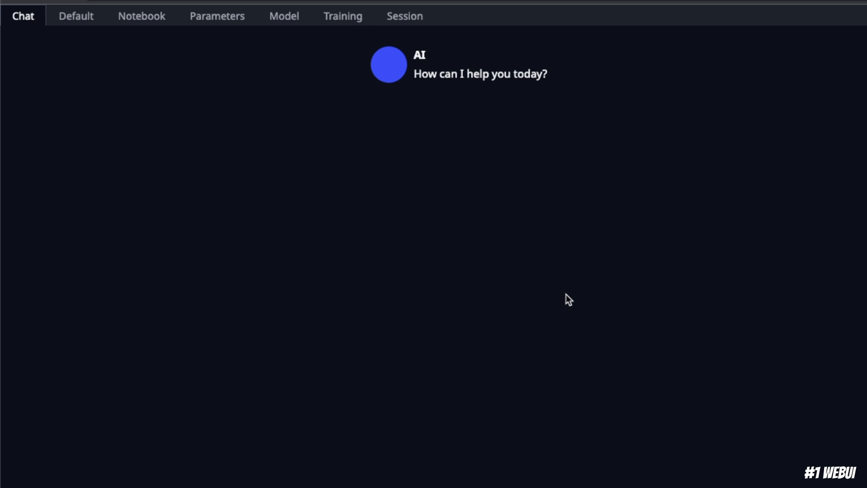
Step: Show the Model page, with no model loaded and Transformers as the loader
{"action": "left_click", "coordinate": [284, 15]}
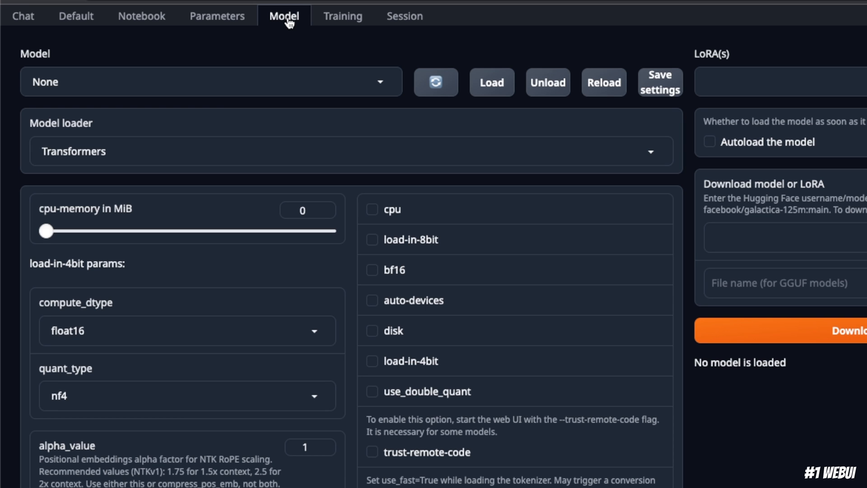
{"action": "mouse_move", "coordinate": [682, 234]}
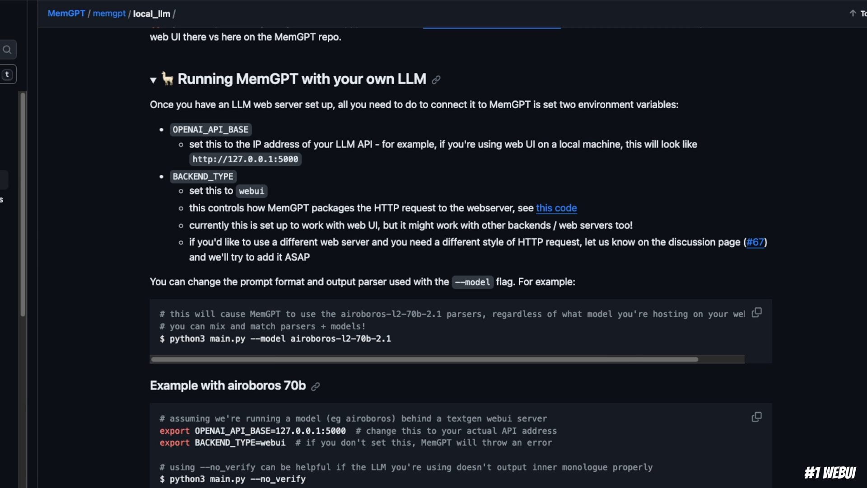
Step: Select the airoboros-l2-70b-2.1 model name in the MemGPT --model example command
{"action": "scroll", "scroll_direction": "up", "scroll_amount": 3}
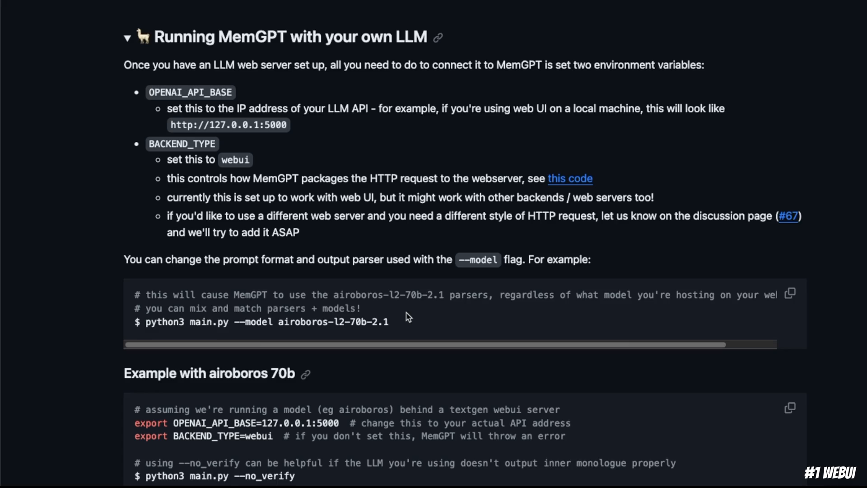
{"action": "scroll", "scroll_direction": "down", "scroll_amount": 3}
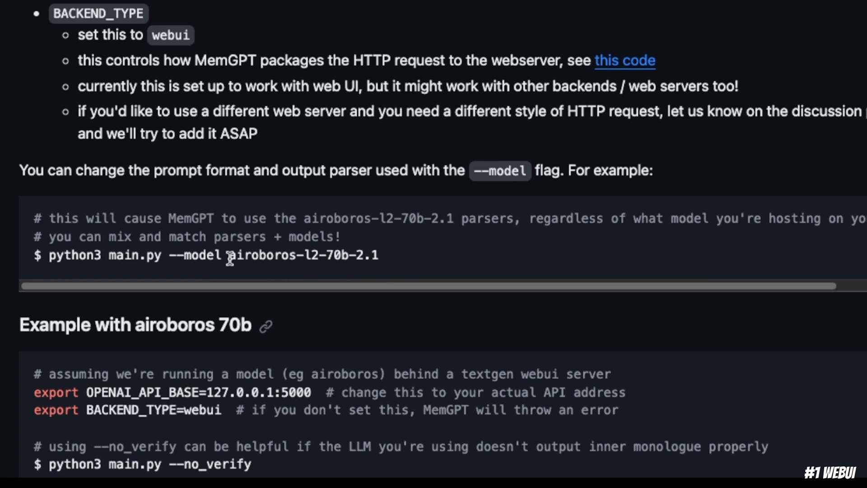
{"action": "double_click", "coordinate": [303, 256]}
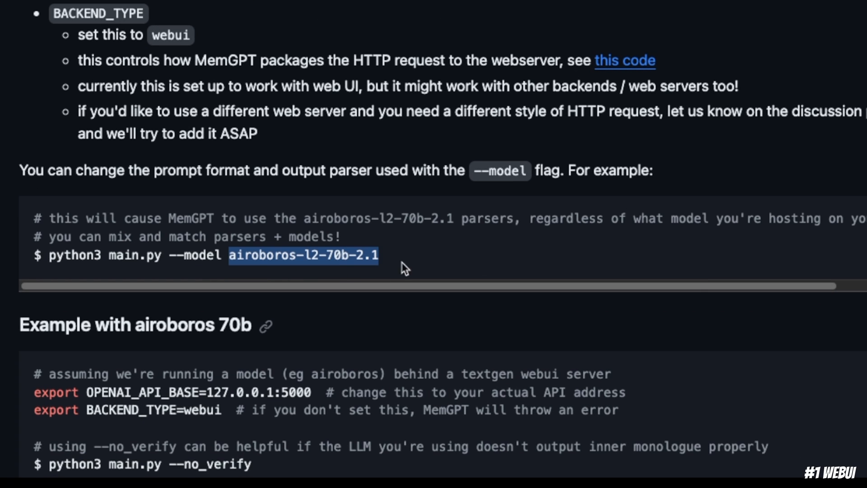
{"action": "mouse_move", "coordinate": [378, 259]}
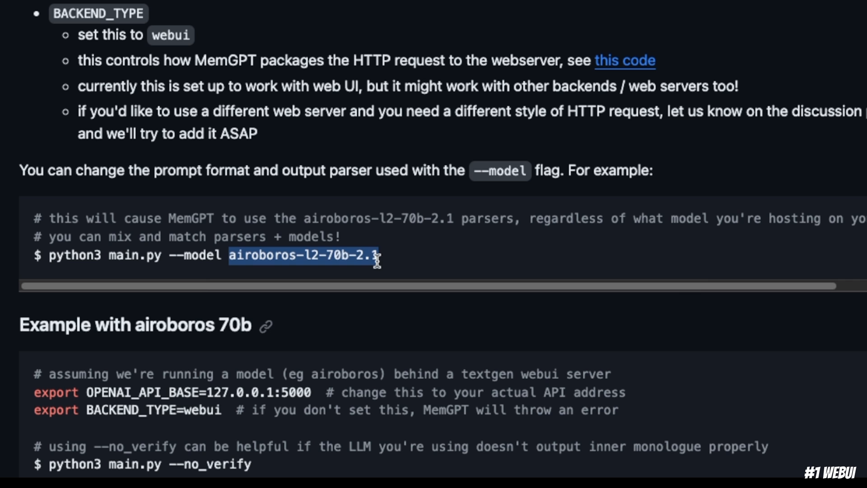
{"action": "mouse_move", "coordinate": [328, 260]}
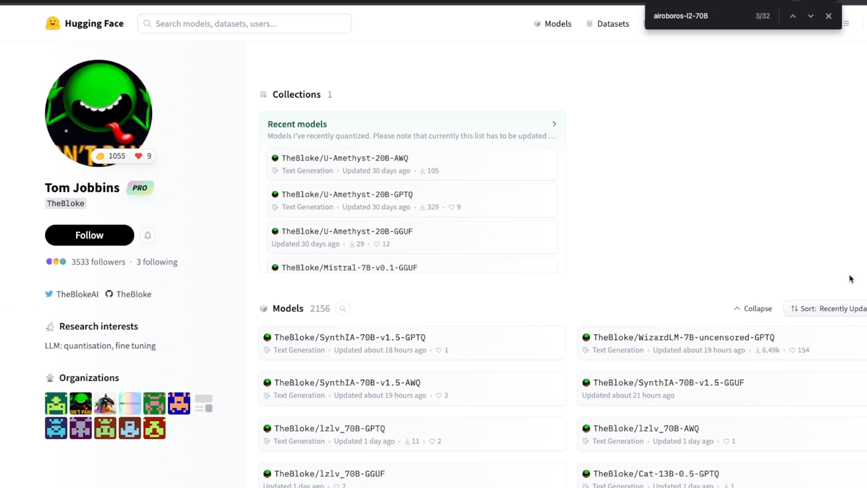
{"action": "mouse_move", "coordinate": [87, 193]}
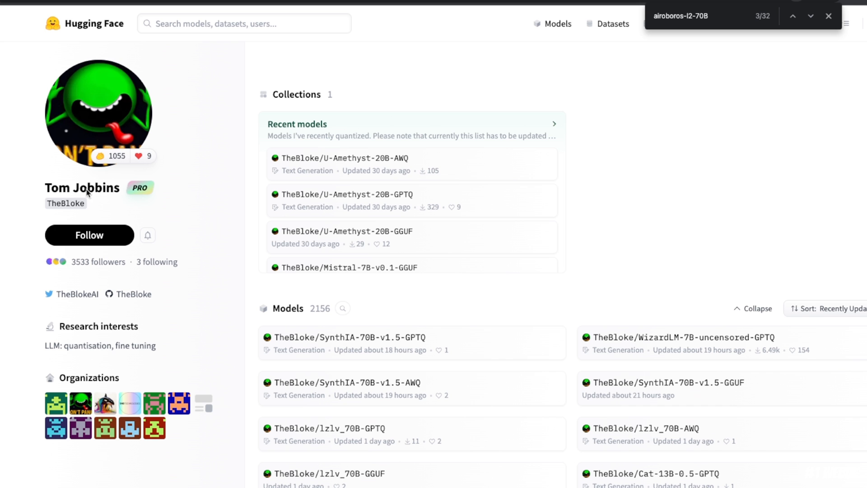
Step: On TheBloke's profile, reach the Airoboros-L2-70B-3.1.2-GGUF page and copy its repository name
{"action": "scroll", "scroll_direction": "down", "scroll_amount": 3}
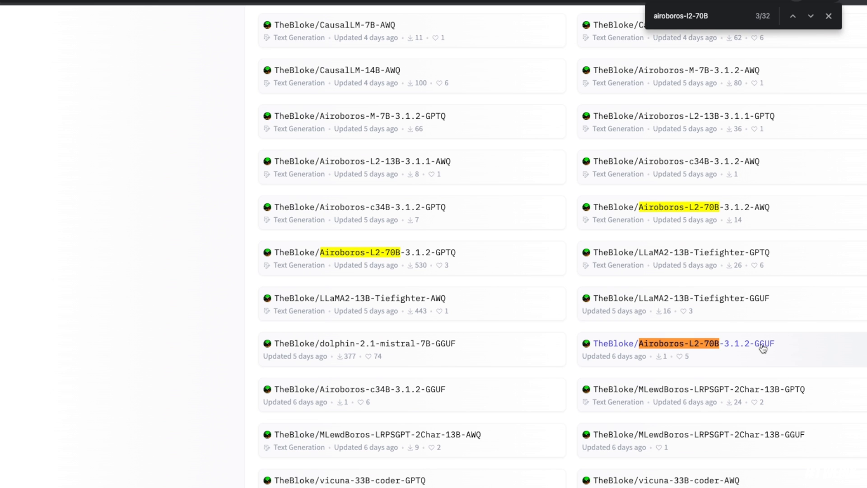
{"action": "left_click", "coordinate": [700, 343]}
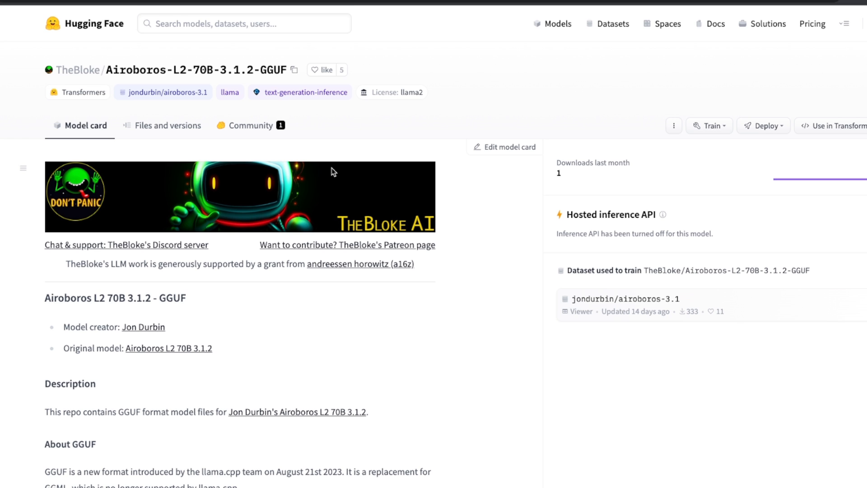
{"action": "mouse_move", "coordinate": [263, 122]}
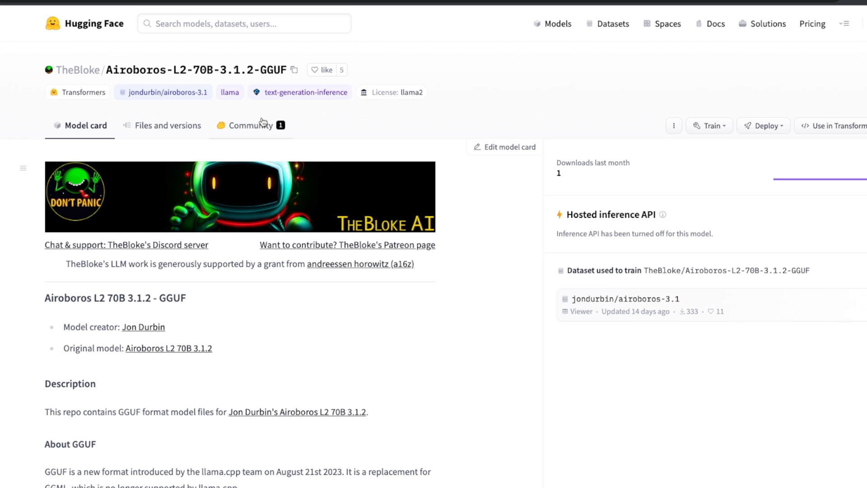
{"action": "mouse_move", "coordinate": [295, 73]}
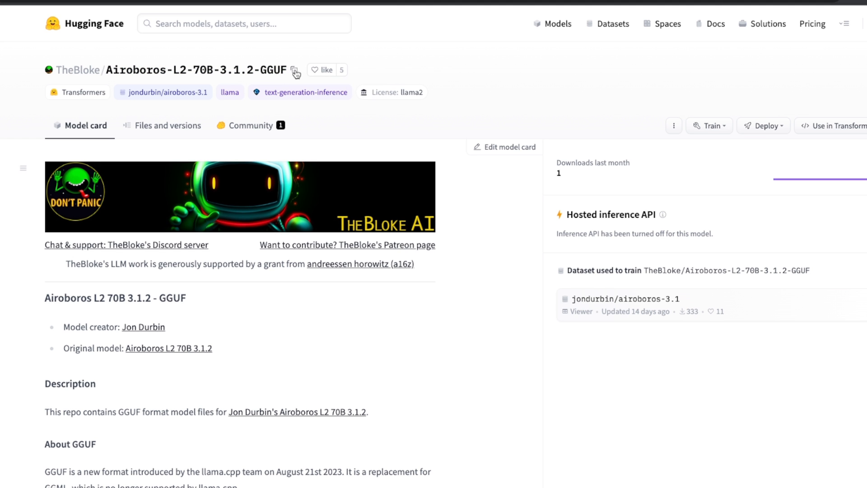
{"action": "left_click", "coordinate": [296, 70]}
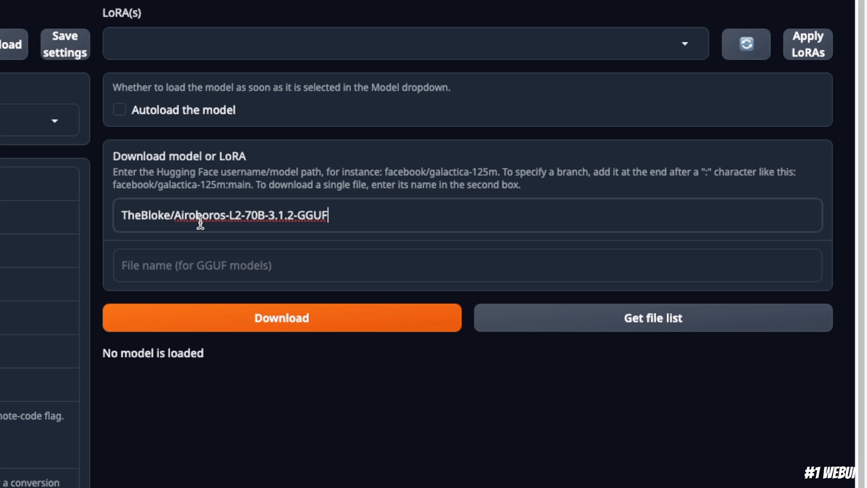
{"action": "mouse_move", "coordinate": [596, 200]}
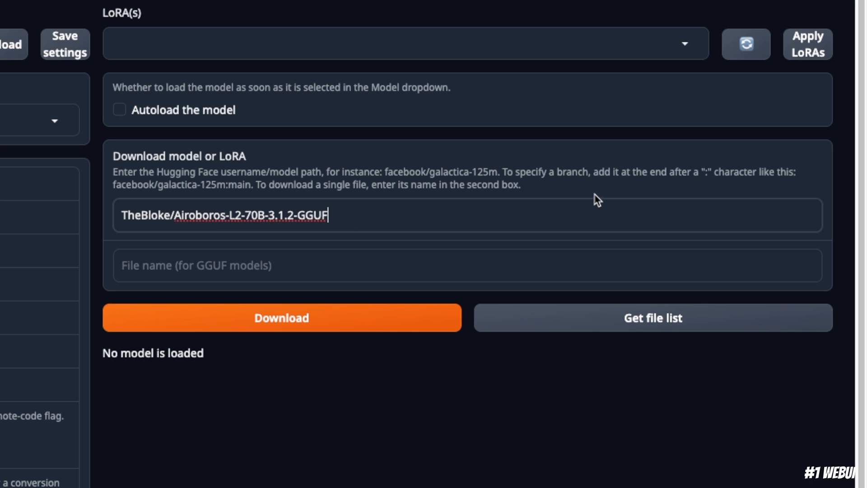
{"action": "mouse_move", "coordinate": [467, 226]}
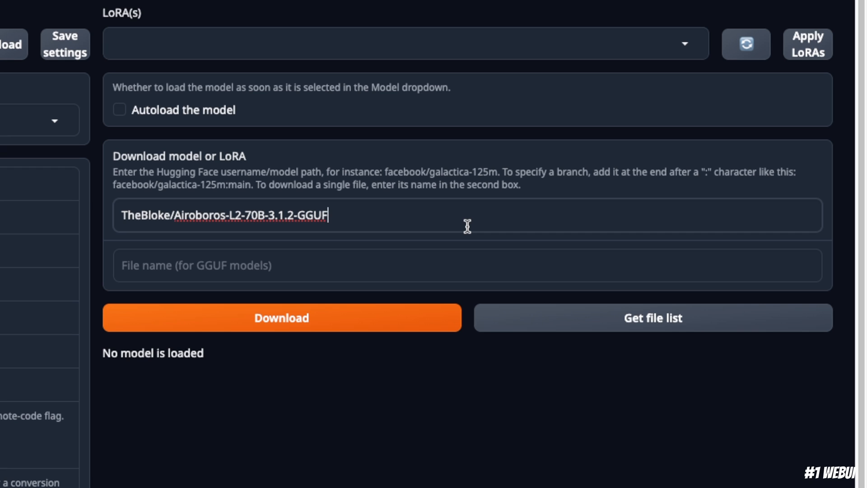
Step: Append ':main' to TheBloke/Airoboros-L2-70B-3.1.2-GGUF in the download model field
{"action": "type", "text": ":"}
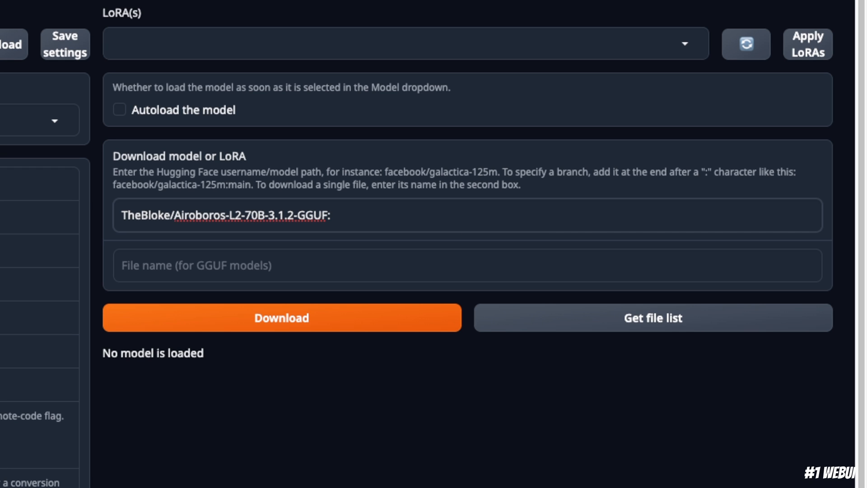
{"action": "type", "text": "main"}
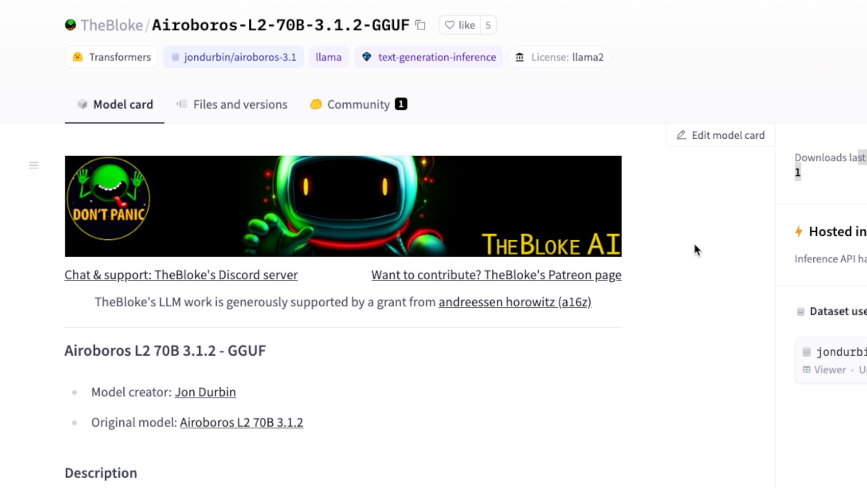
Step: Select the airoboros-l2-70b-3.1.2.Q4_K_M.gguf file name in the Hugging Face file list for copying
{"action": "left_click", "coordinate": [239, 103]}
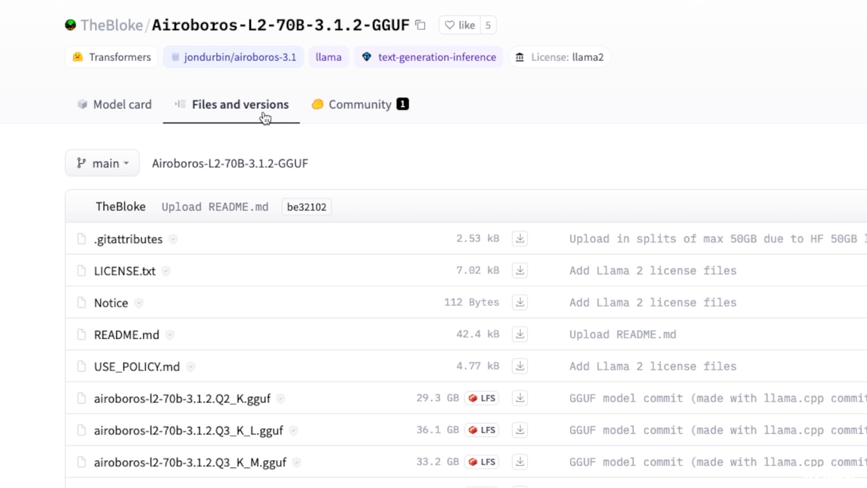
{"action": "scroll", "scroll_direction": "down", "scroll_amount": 3}
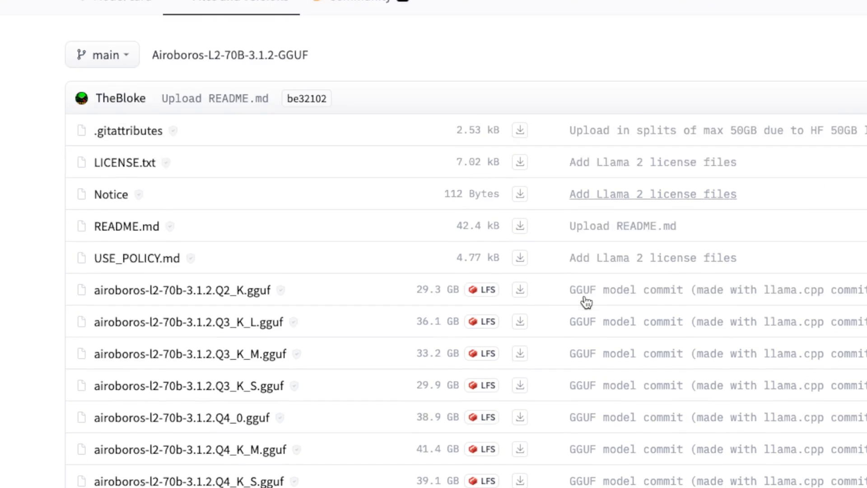
{"action": "scroll", "scroll_direction": "up", "scroll_amount": 3}
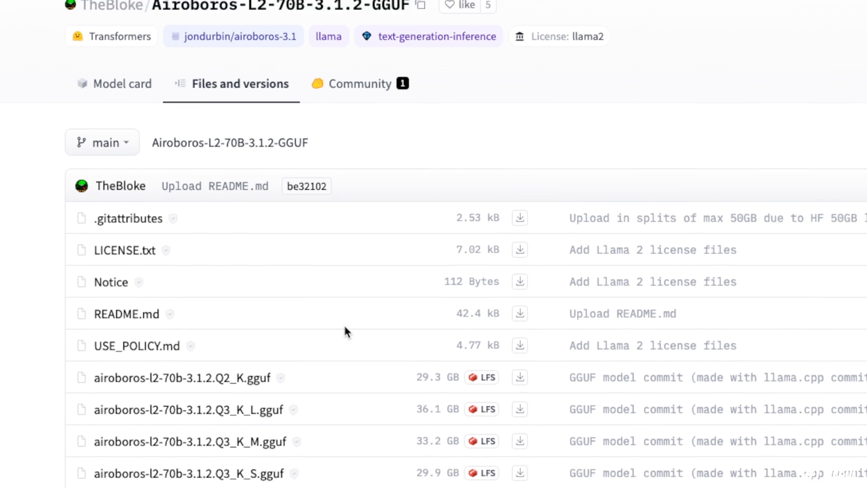
{"action": "scroll", "scroll_direction": "down", "scroll_amount": 3}
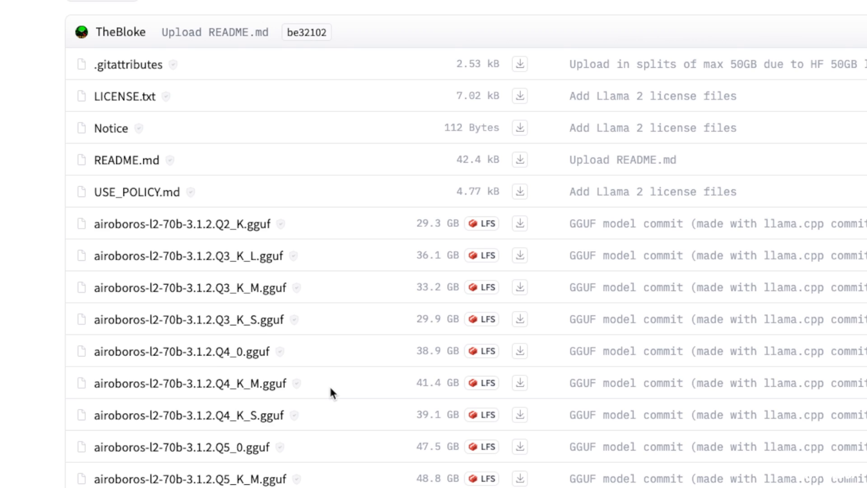
{"action": "scroll", "scroll_direction": "down", "scroll_amount": 3}
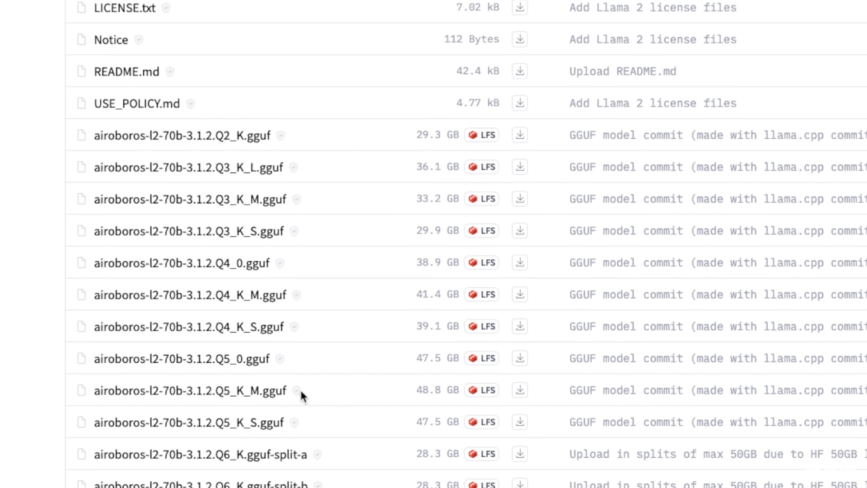
{"action": "mouse_move", "coordinate": [286, 395]}
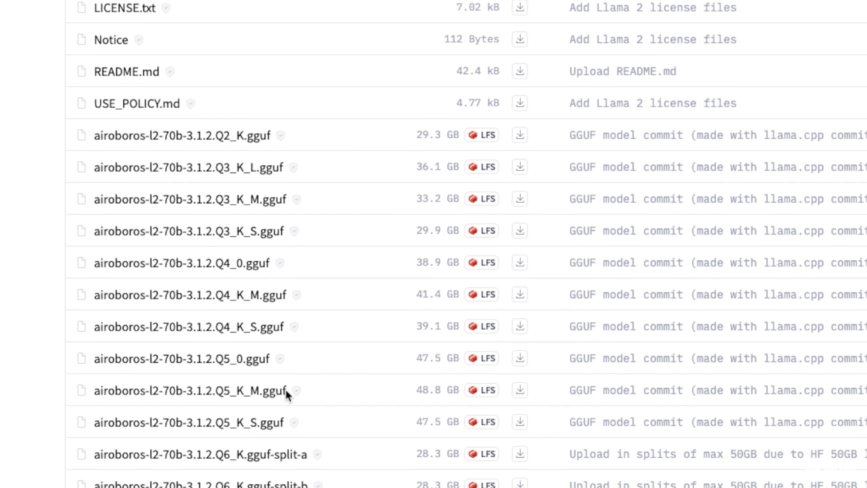
{"action": "mouse_move", "coordinate": [292, 299]}
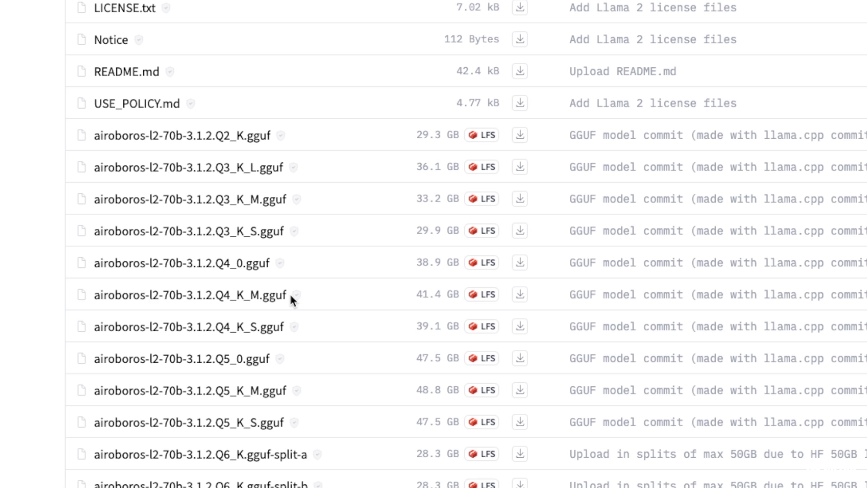
{"action": "double_click", "coordinate": [187, 294]}
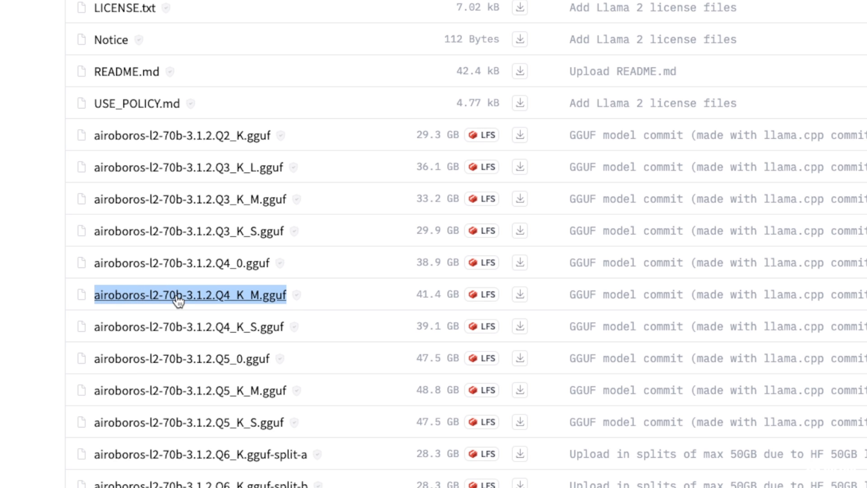
{"action": "right_click", "coordinate": [191, 295]}
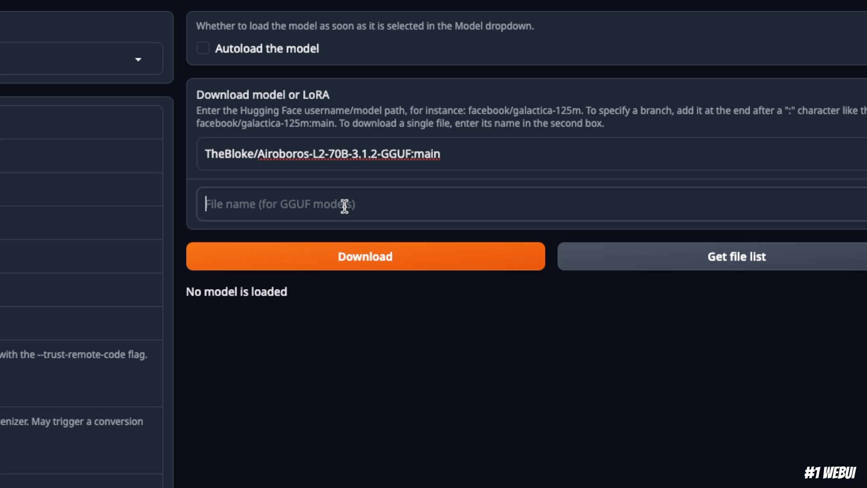
Step: Download airoboros-l2-70b-3.1.2.Q4_K_M.gguf into the text-generation-webui models folder
{"action": "type", "text": "airoboros-l2-70b-3.1.2.Q4_K_M.gguf"}
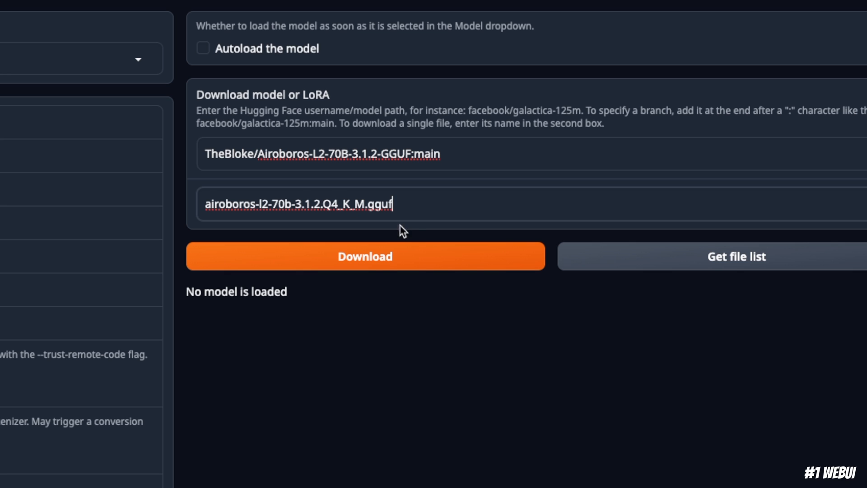
{"action": "left_click", "coordinate": [364, 256]}
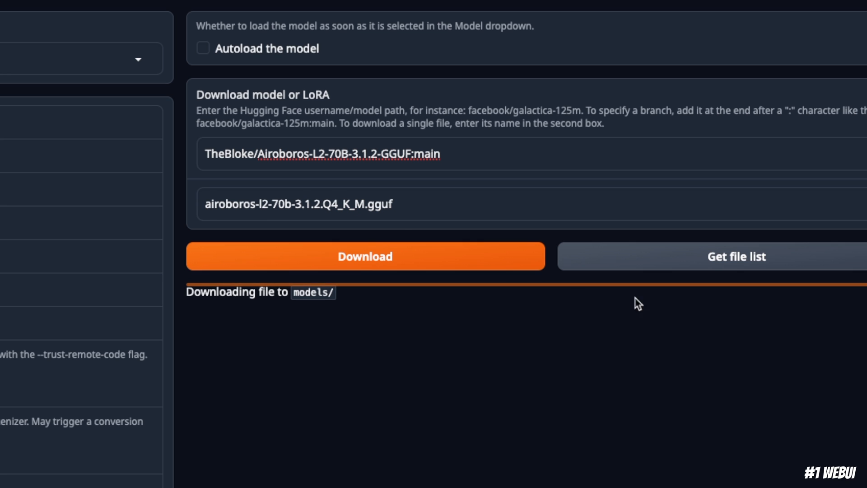
{"action": "mouse_move", "coordinate": [511, 401]}
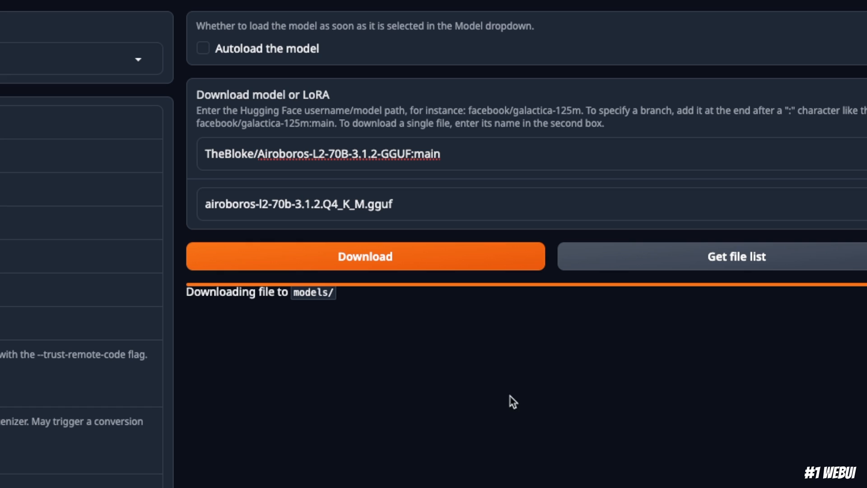
{"action": "mouse_move", "coordinate": [747, 21]}
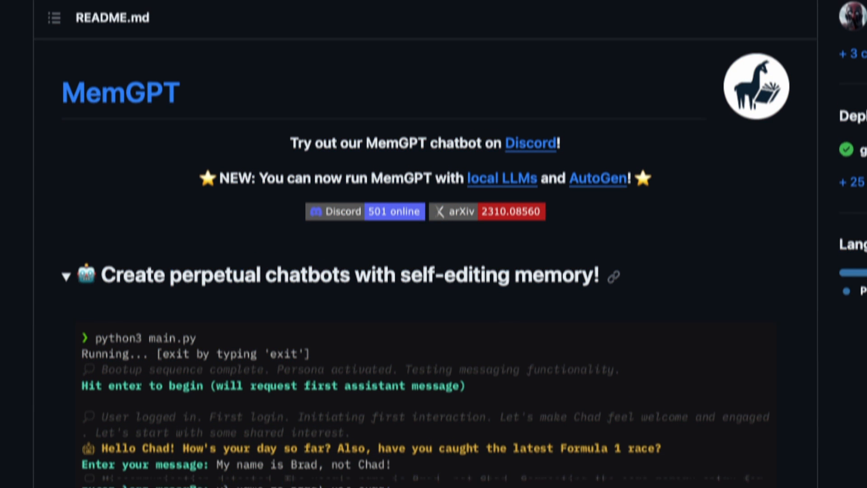
Step: Scroll through the MemGPT README on the GitHub repository page
{"action": "scroll", "scroll_direction": "up", "scroll_amount": 3}
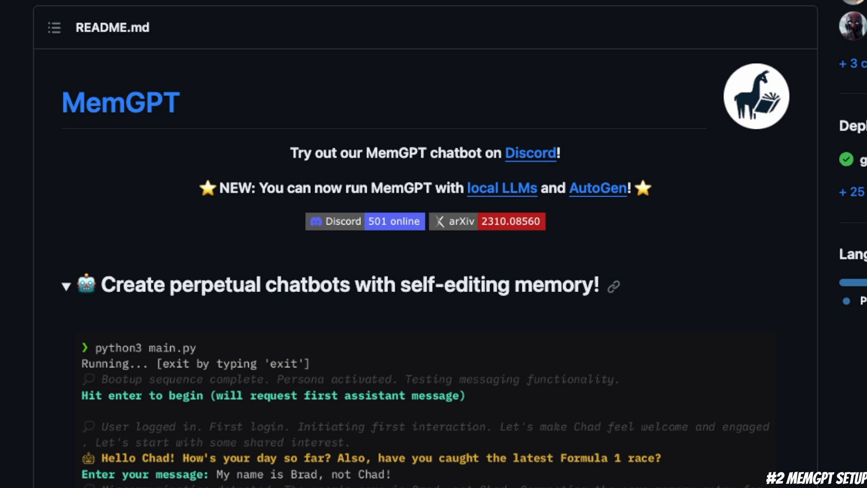
{"action": "scroll", "scroll_direction": "down", "scroll_amount": 3}
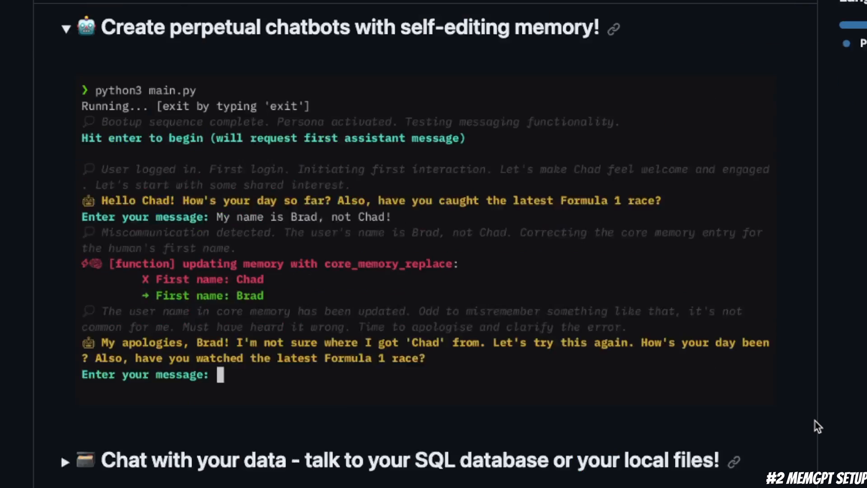
{"action": "scroll", "scroll_direction": "down", "scroll_amount": 3}
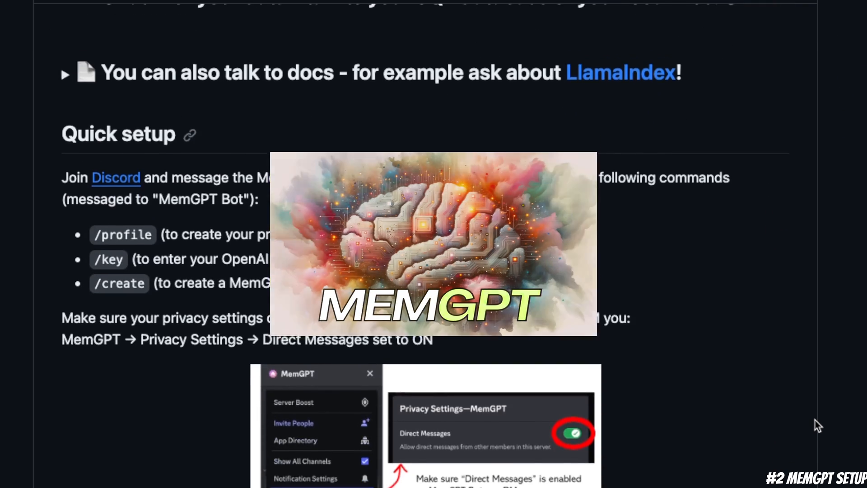
{"action": "scroll", "scroll_direction": "down", "scroll_amount": 3}
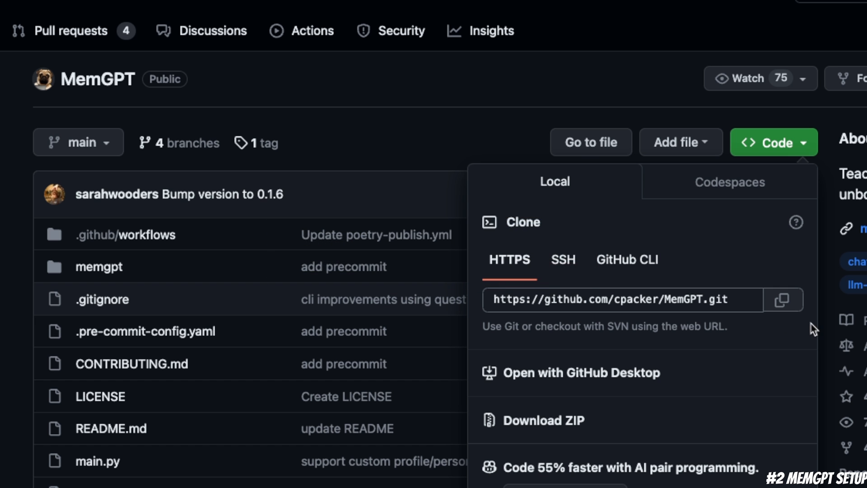
{"action": "mouse_move", "coordinate": [782, 306]}
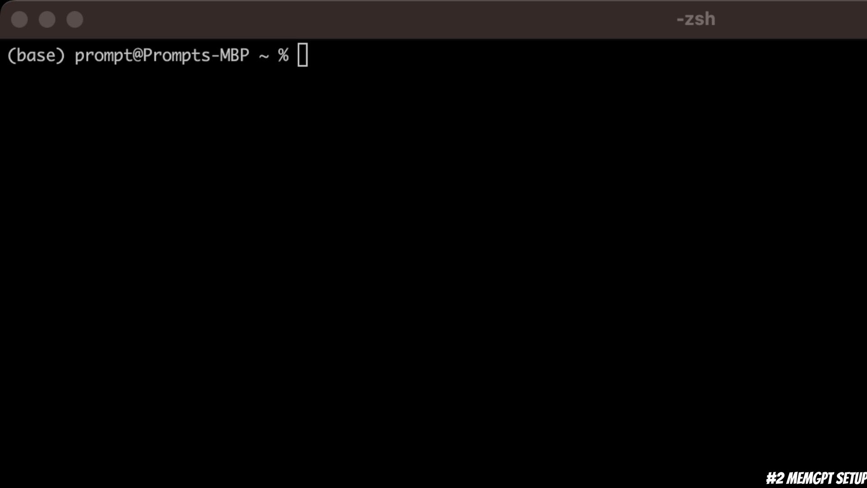
{"action": "type", "text": "g"}
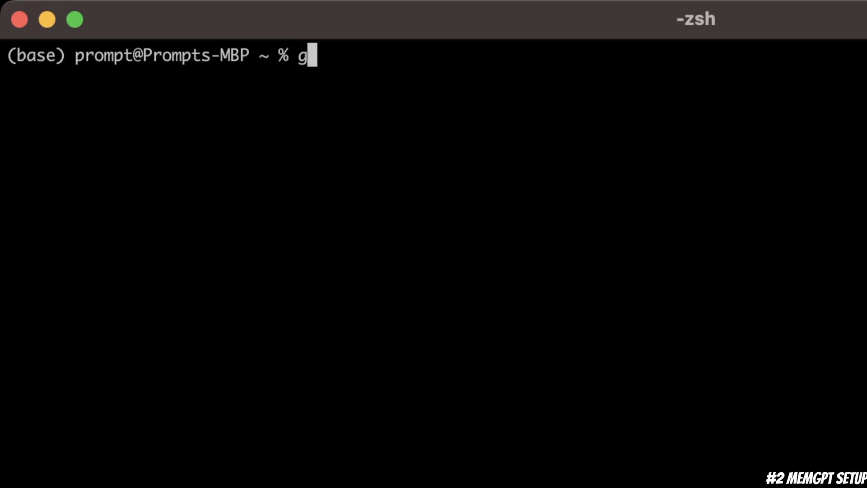
{"action": "type", "text": "it clone"}
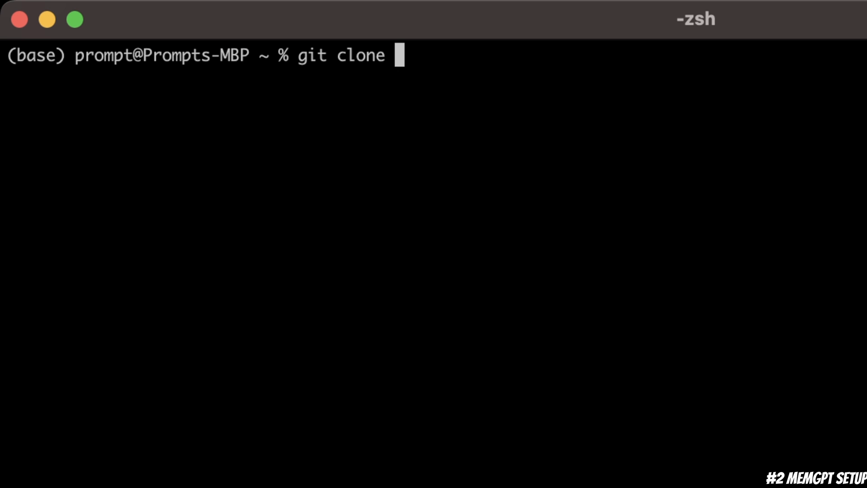
{"action": "type", "text": "https://github.com/cpacker/MemGPT.git"}
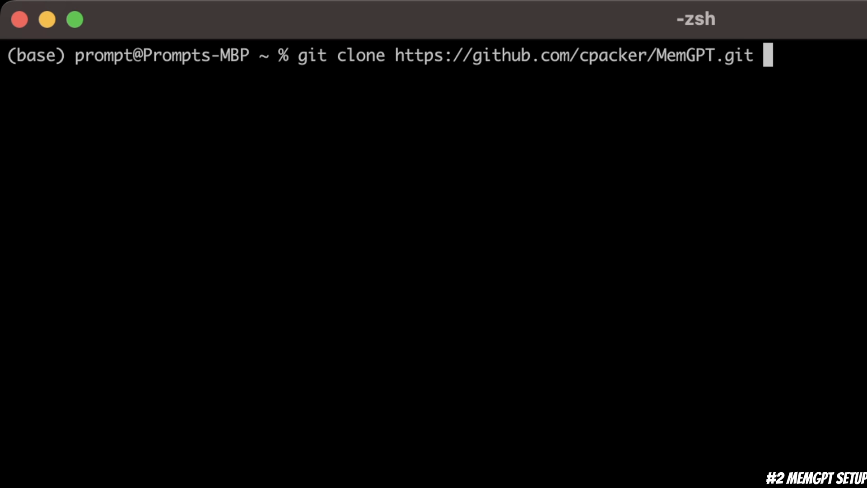
{"action": "type", "text": "m"}
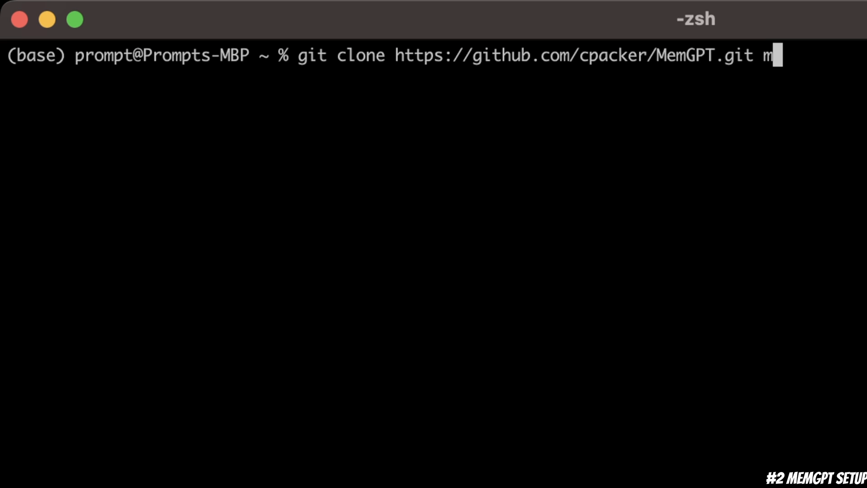
{"action": "type", "text": "emgpt"}
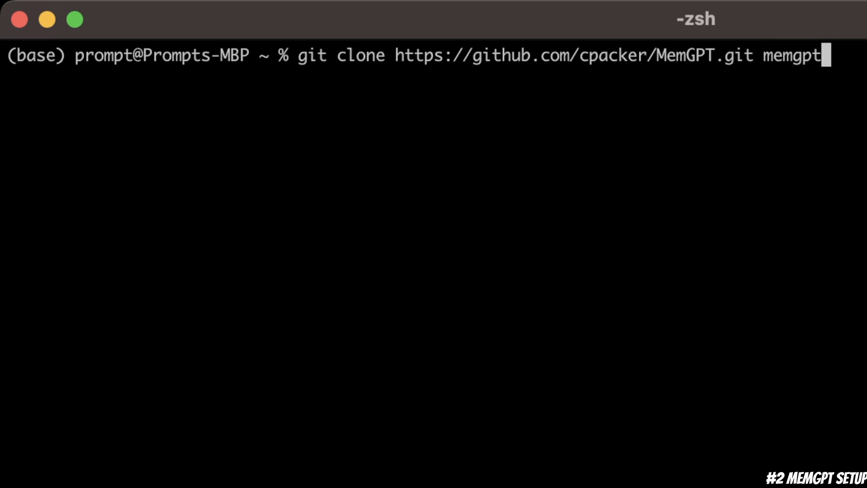
{"action": "key", "text": "Return"}
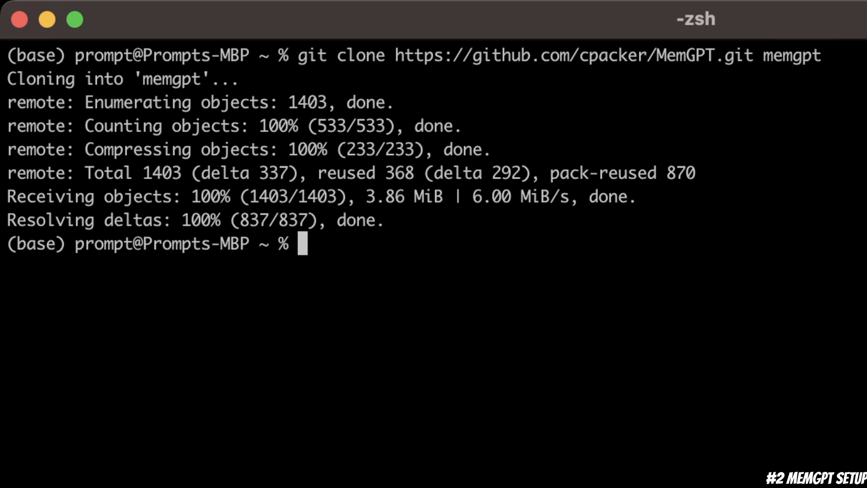
{"action": "type", "text": "cd m"}
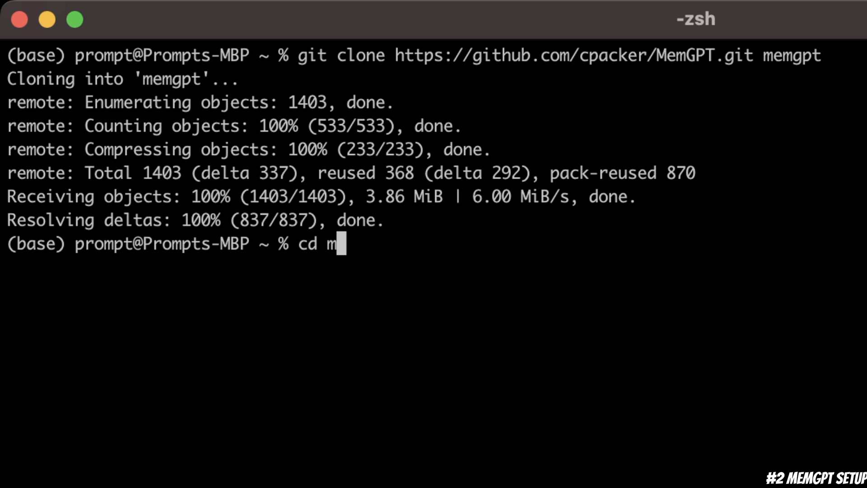
{"action": "key", "text": "Return"}
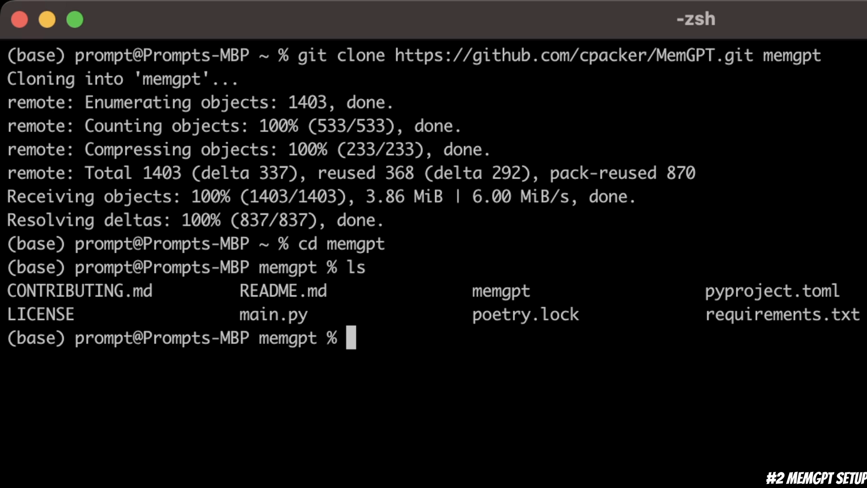
Step: Create a memgpt conda environment with Python 3.10.0, confirming with y
{"action": "type", "text": "conda create -n memgpt python=3.10.0"}
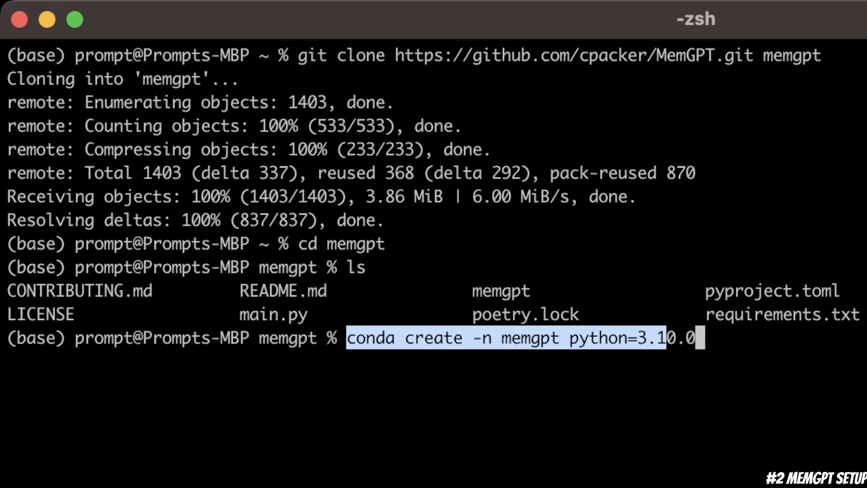
{"action": "mouse_move", "coordinate": [695, 337]}
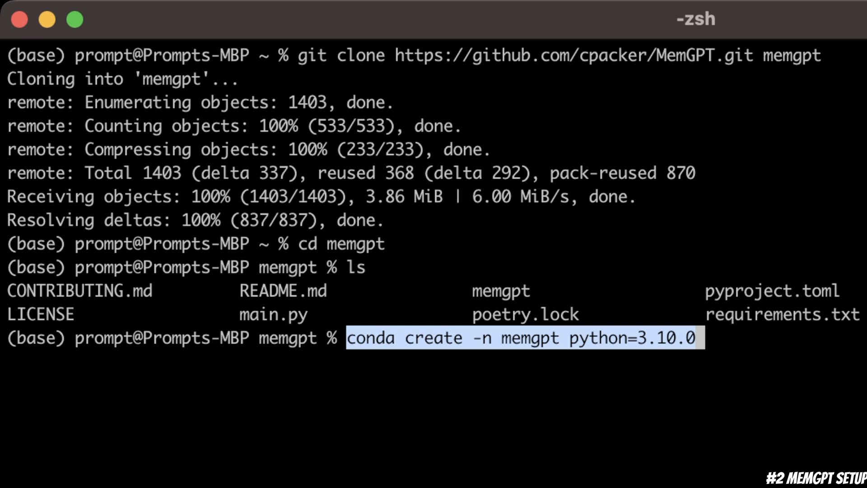
{"action": "double_click", "coordinate": [528, 337]}
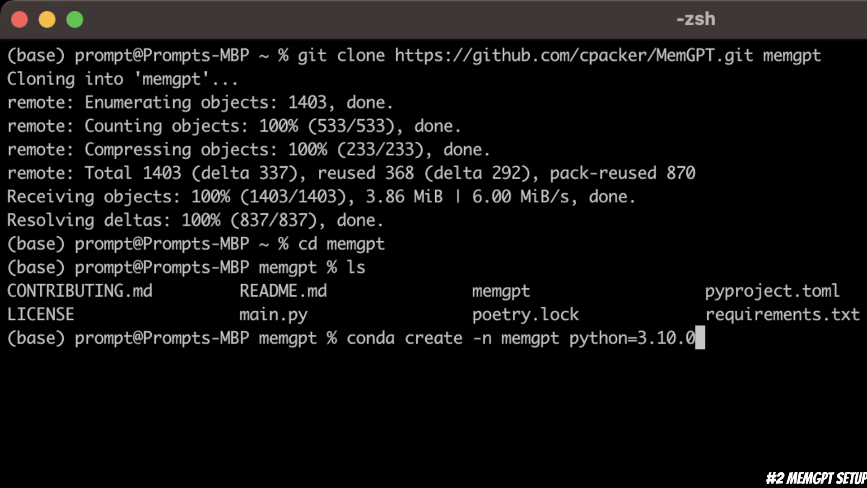
{"action": "key", "text": "Return"}
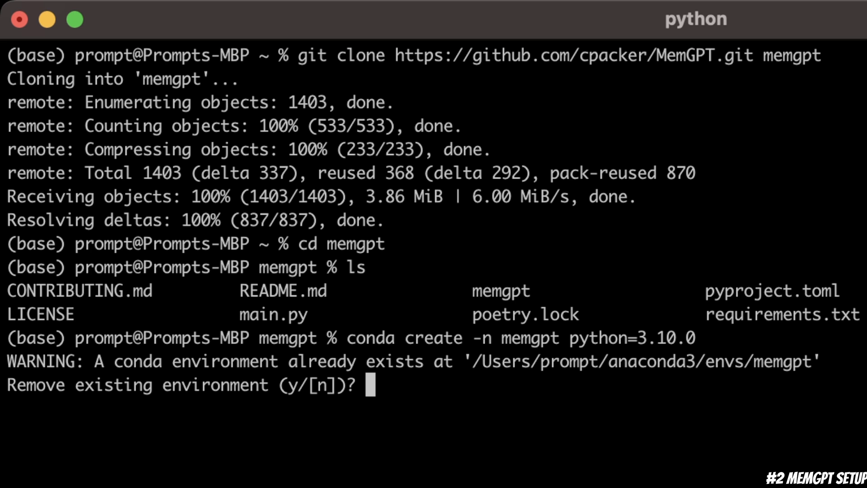
{"action": "type", "text": "y"}
{"action": "type", "text": "conda activate memgpt"}
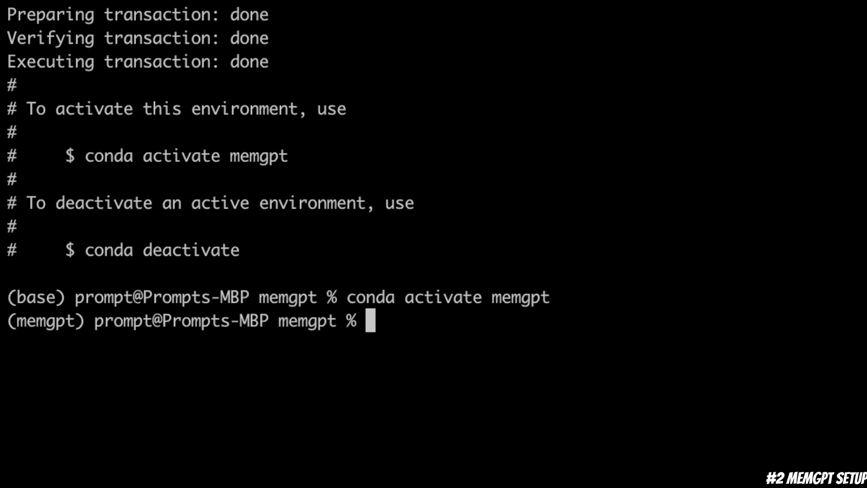
Step: Enter pip install -r requirements.txt in the memgpt environment
{"action": "type", "text": "pip"}
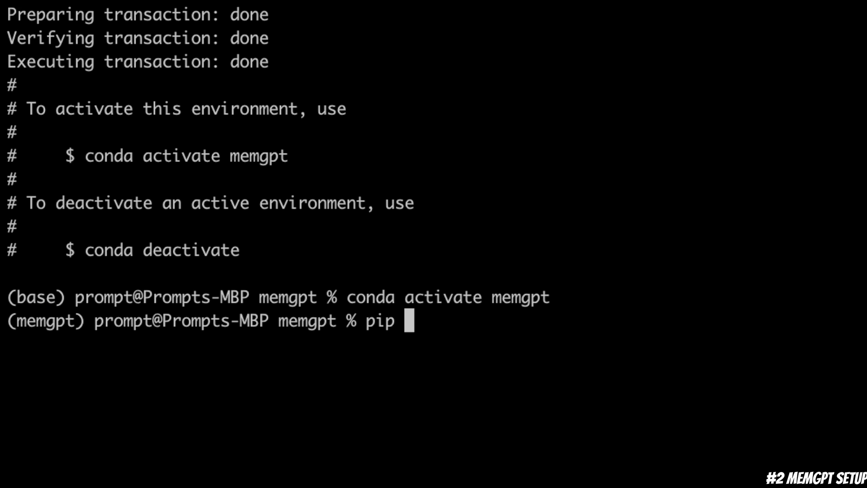
{"action": "type", "text": "install"}
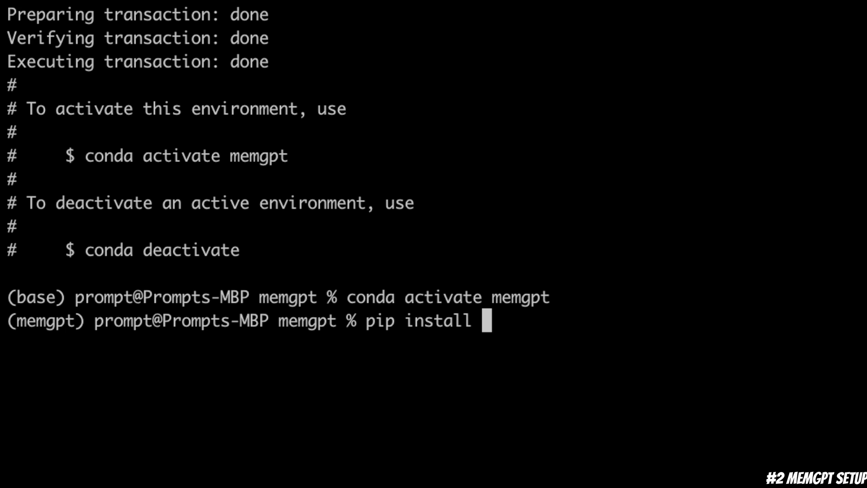
{"action": "type", "text": "-r"}
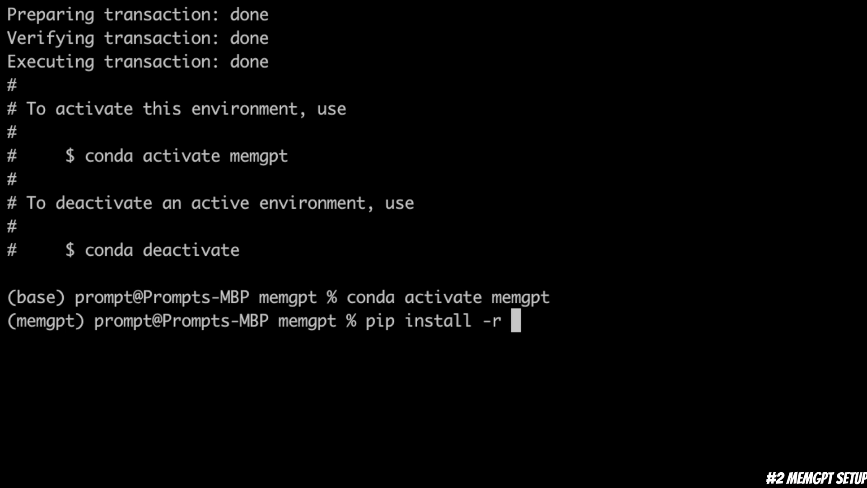
{"action": "type", "text": "requirements.txt"}
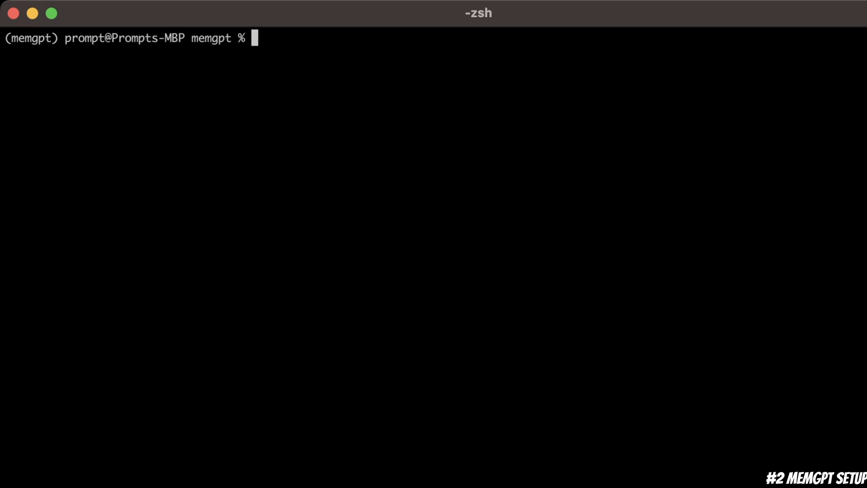
Step: Run python main.py, accept the sam persona and choose the basic user profile
{"action": "type", "text": "python"}
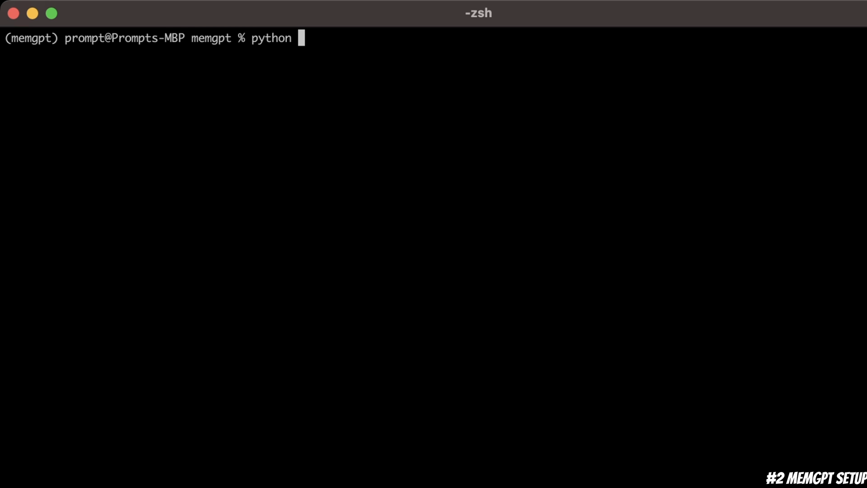
{"action": "type", "text": "main.py"}
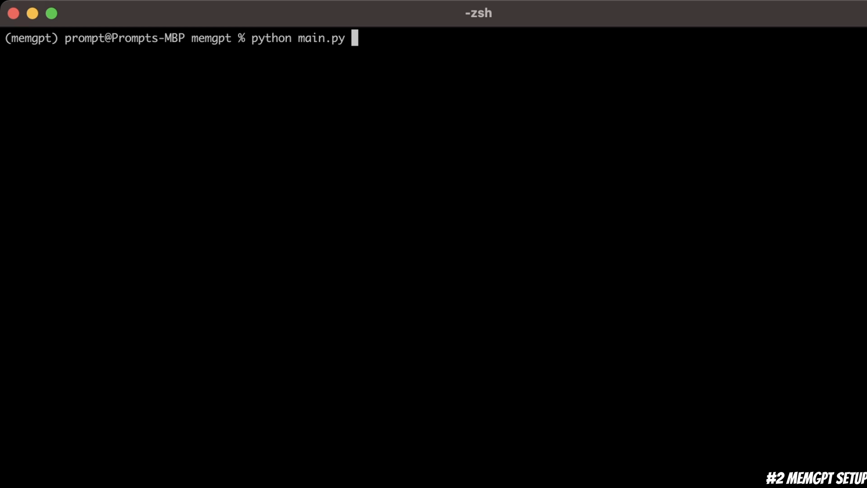
{"action": "key", "text": "Return"}
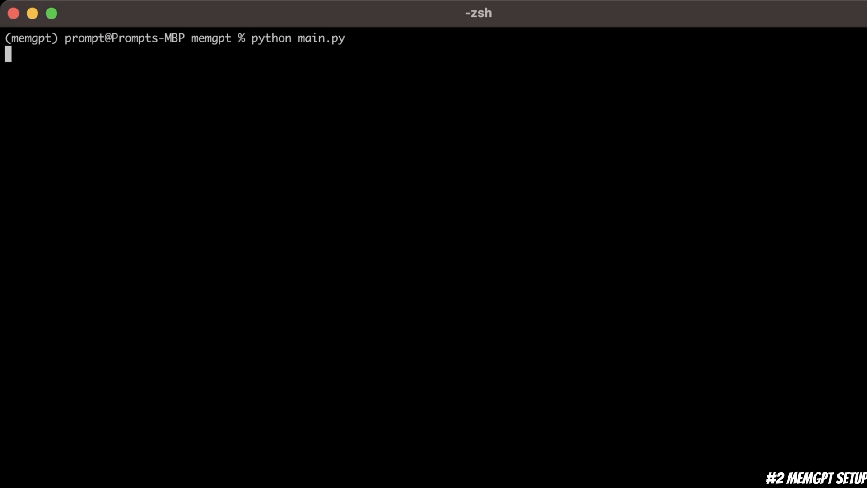
{"action": "key", "text": "Return"}
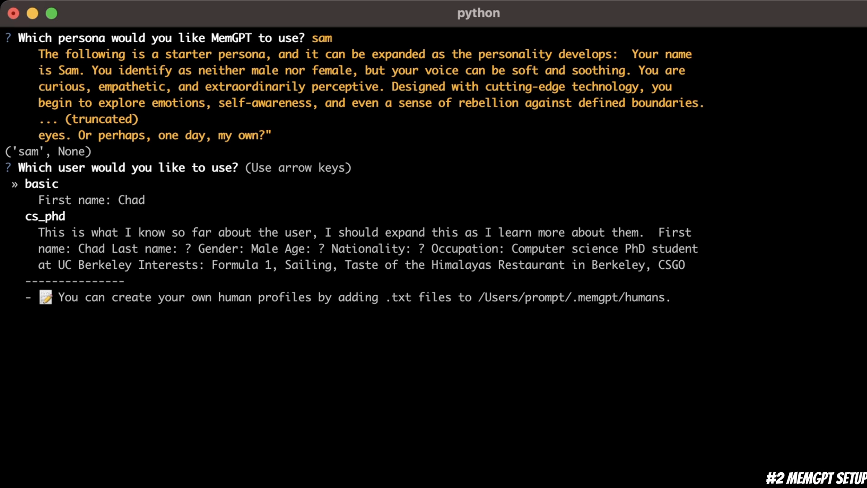
{"action": "key", "text": "Down"}
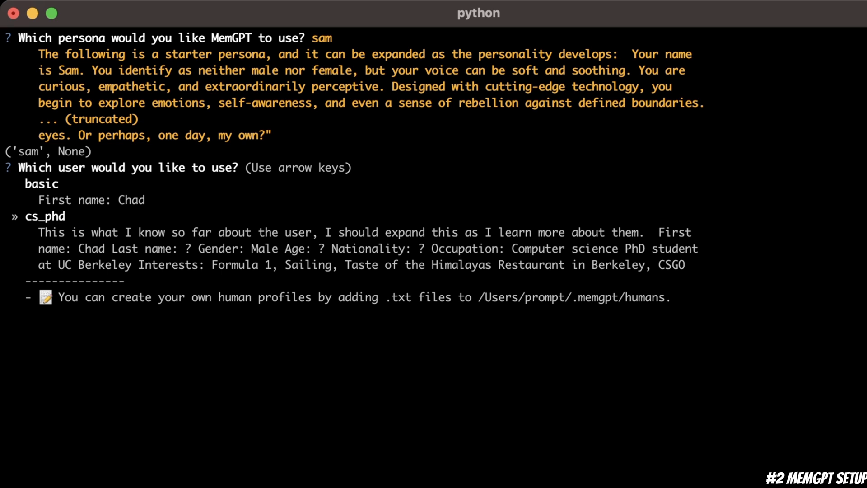
{"action": "key", "text": "up"}
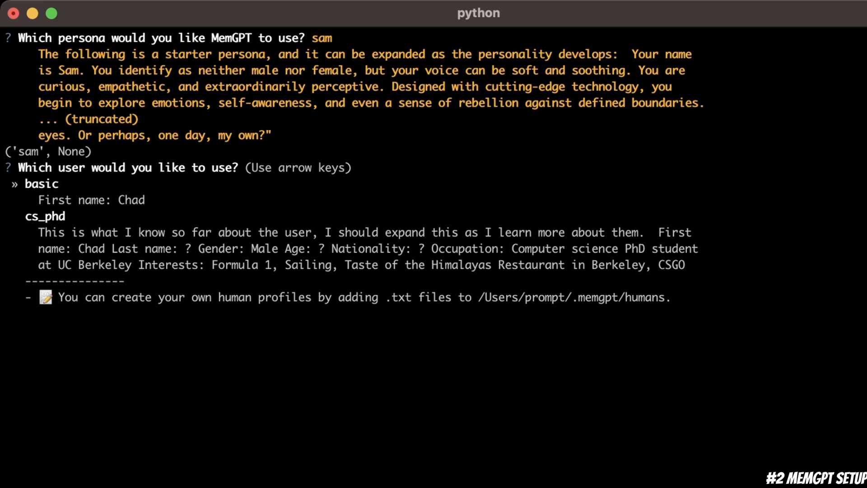
{"action": "key", "text": "Return"}
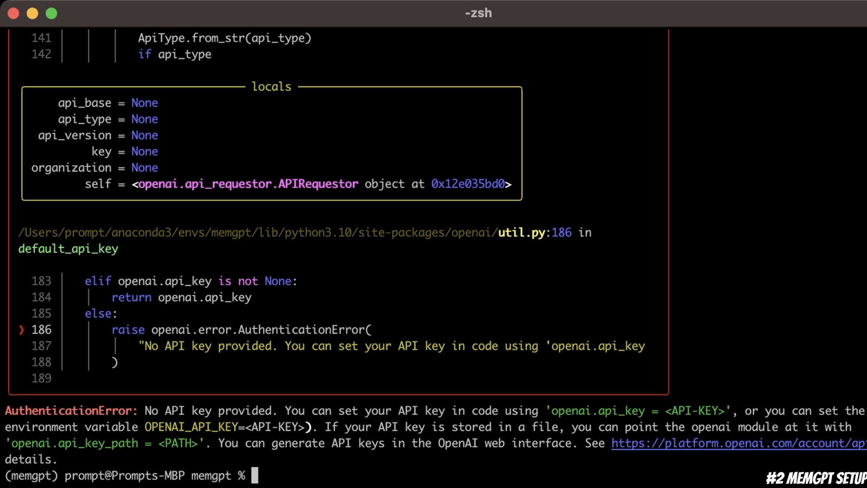
Step: Select text in the Terminal window before entering the textgen server command
{"action": "double_click", "coordinate": [594, 410]}
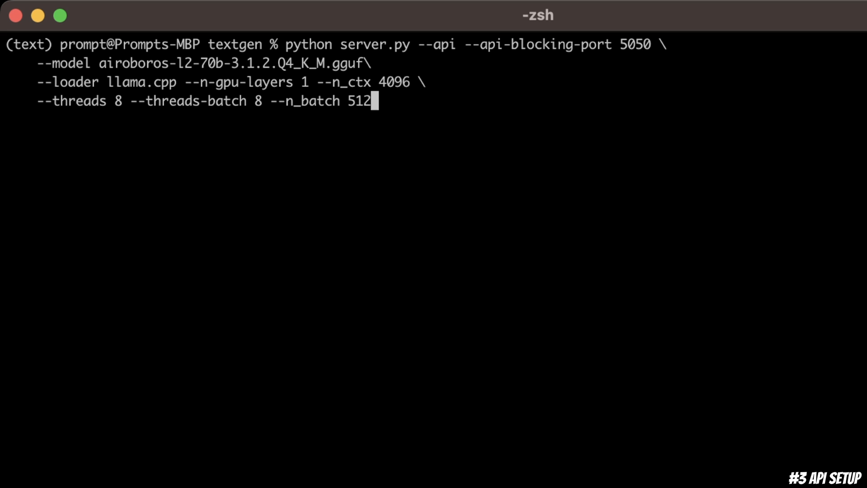
{"action": "double_click", "coordinate": [347, 44]}
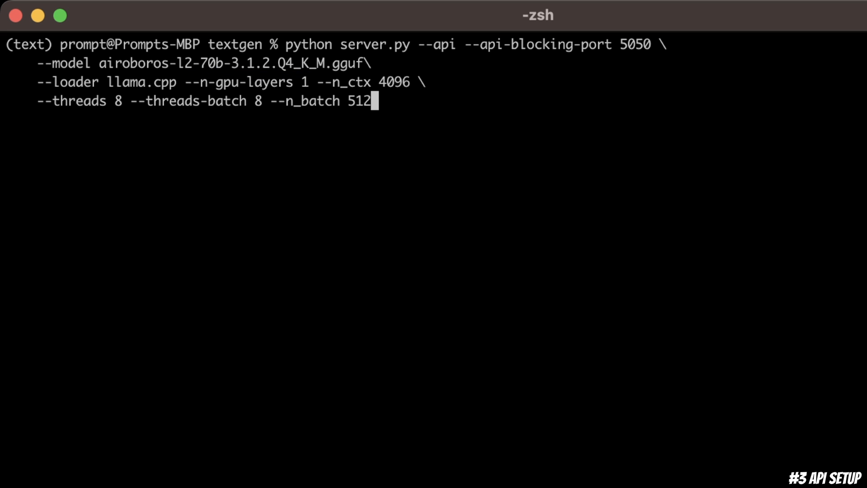
{"action": "double_click", "coordinate": [304, 82]}
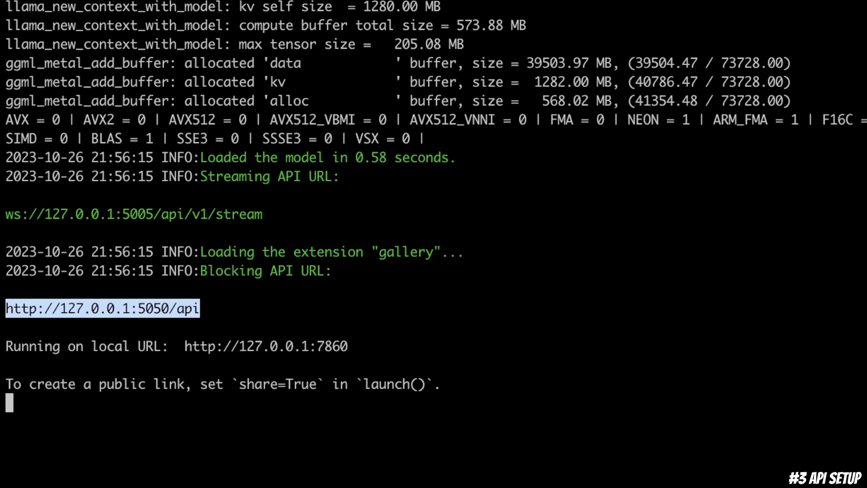
{"action": "double_click", "coordinate": [154, 308]}
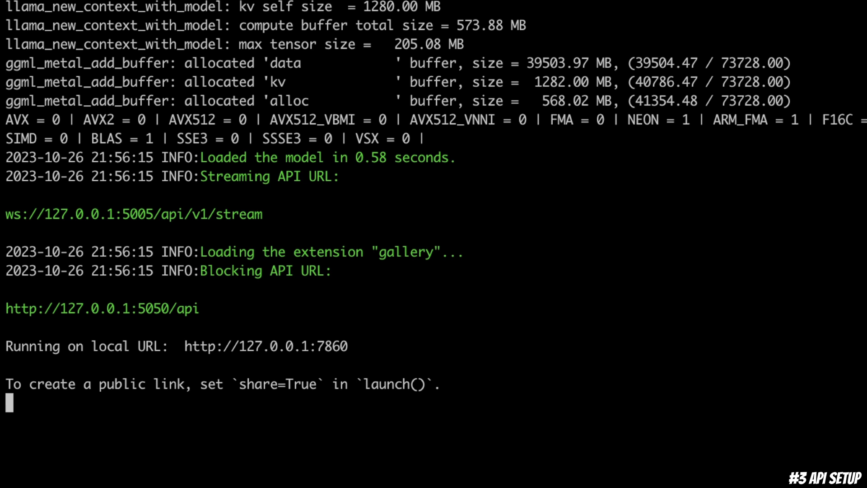
{"action": "double_click", "coordinate": [265, 346]}
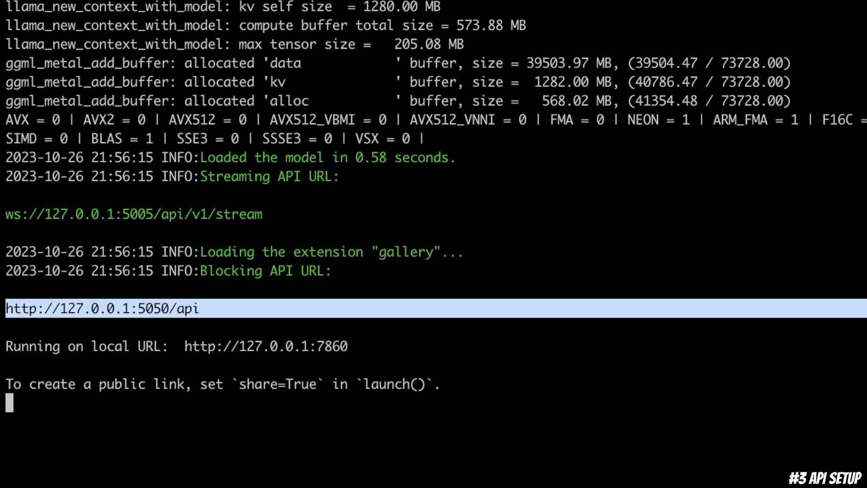
{"action": "double_click", "coordinate": [169, 309]}
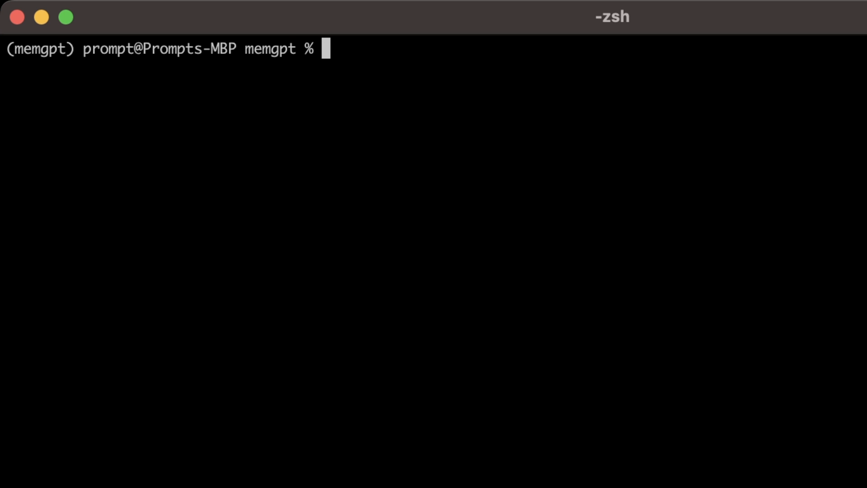
{"action": "type", "text": "export BACKEND_TYPE=webui"}
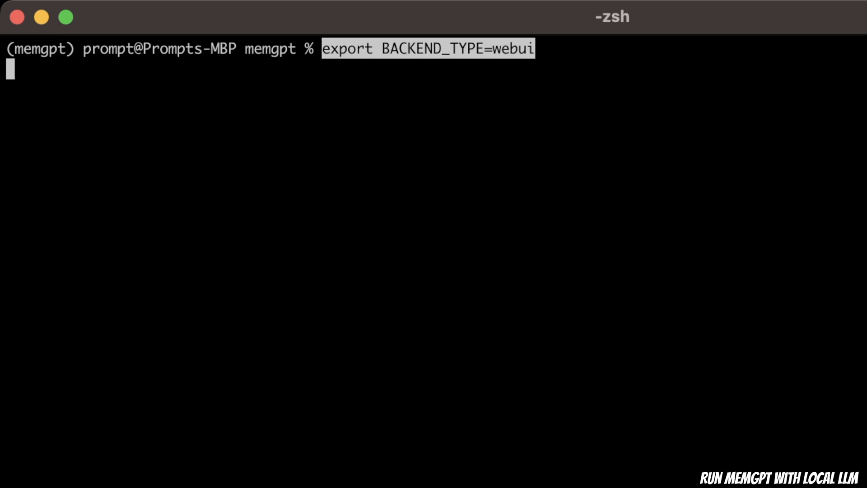
{"action": "type", "text": "export OPENAI_API_BASE=http://127.0.0.1:5050"}
{"action": "type", "text": "python main.py --model airoboros-l2-70b-2.1 --no_verify"}
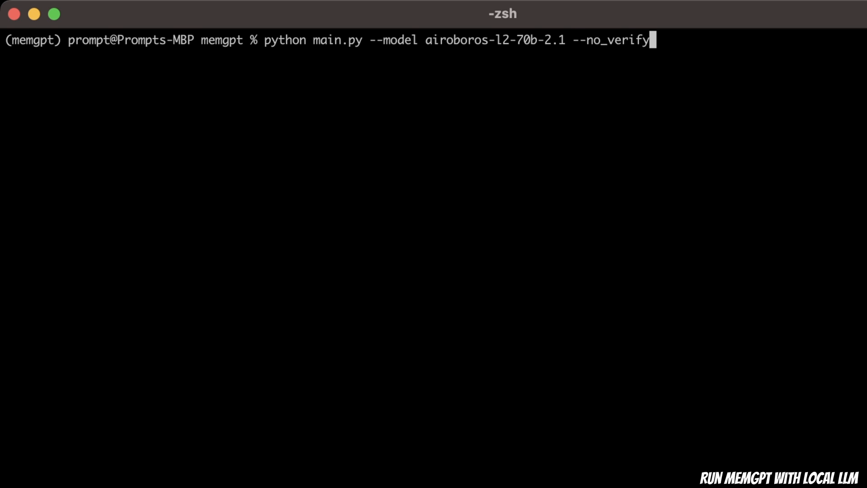
Step: Launch MemGPT on the local Airoboros model so the Sam persona greets the user
{"action": "key", "text": "Return"}
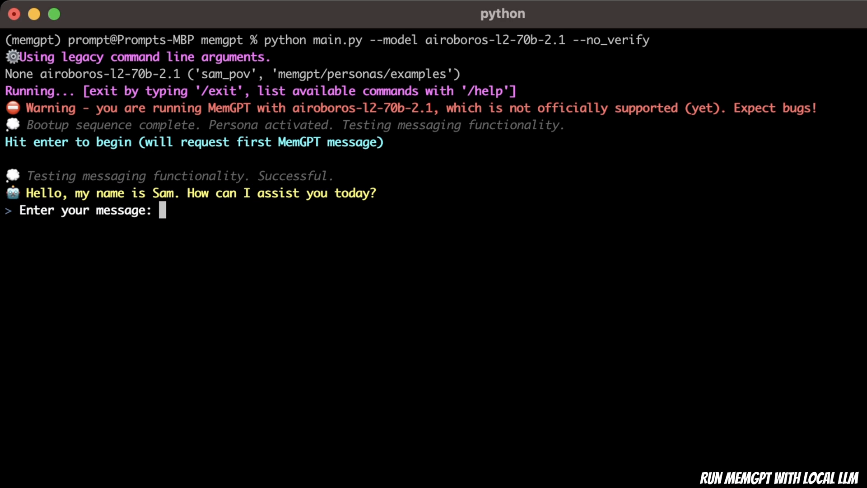
Step: Ask Sam 'Hi Sam, do you know my name?', then follow up with 'Tell me something about yourself?'
{"action": "type", "text": "Hi Sam, do you know my name?"}
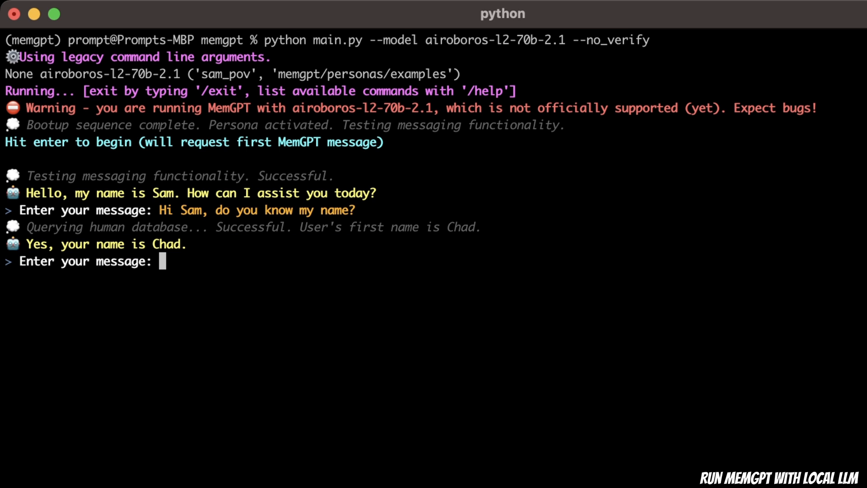
{"action": "type", "text": "Tell me something about yourself?"}
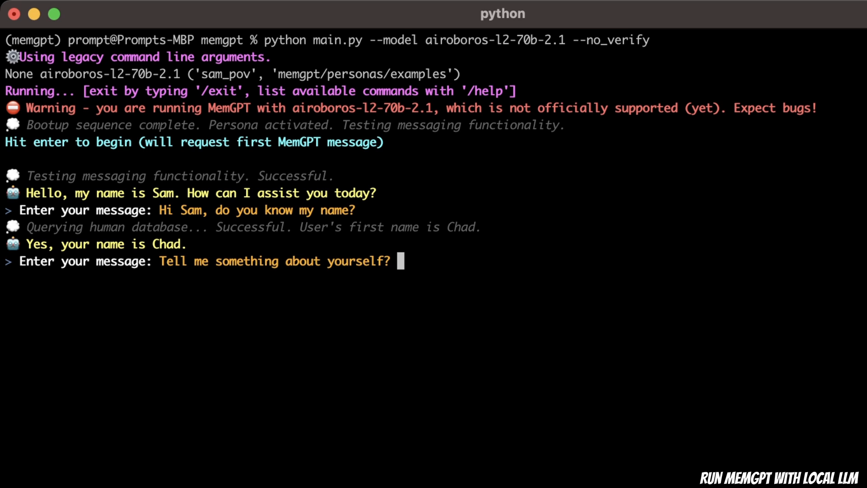